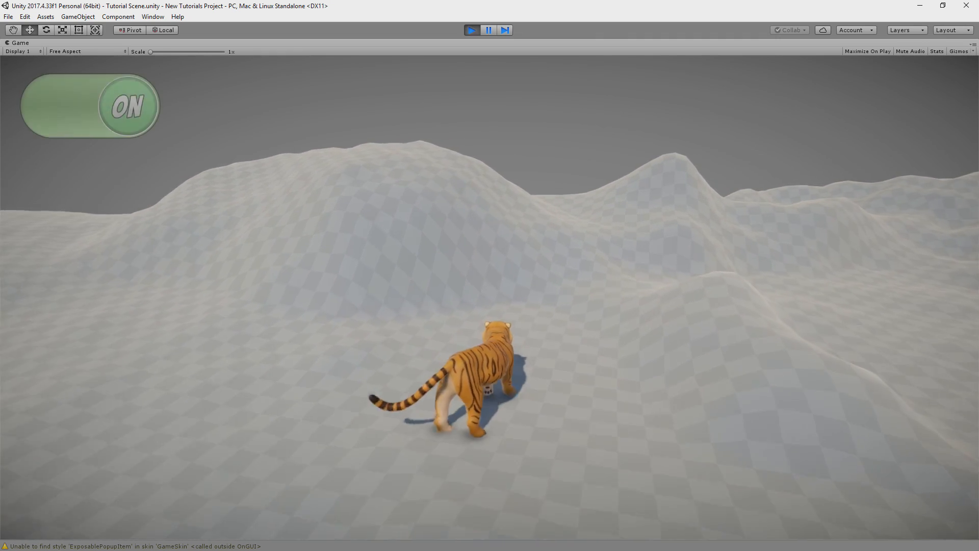
# Stop the preview and search the Asset Store for Tail Animator, Spine Animator and Ground Fitter.
pyautogui.click(90, 104)
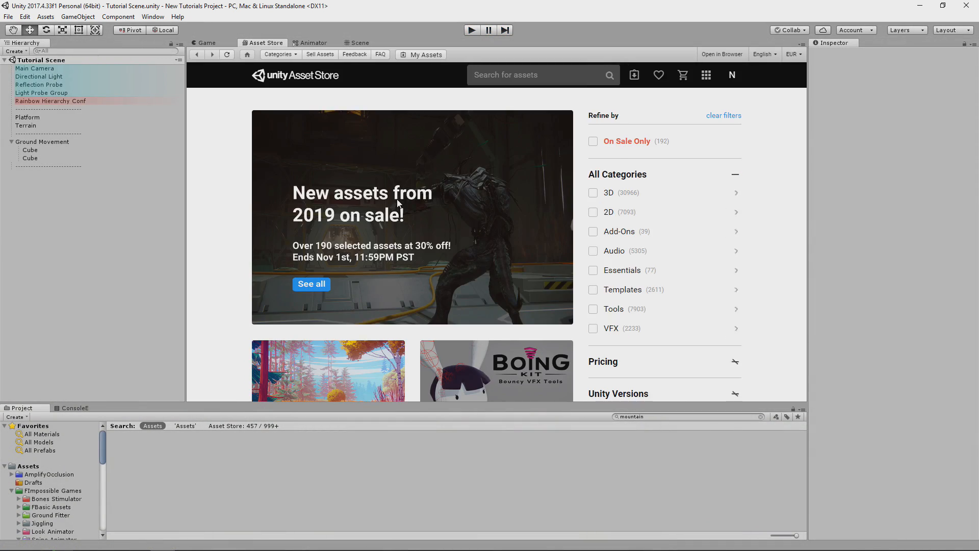
pyautogui.write('tail animator')
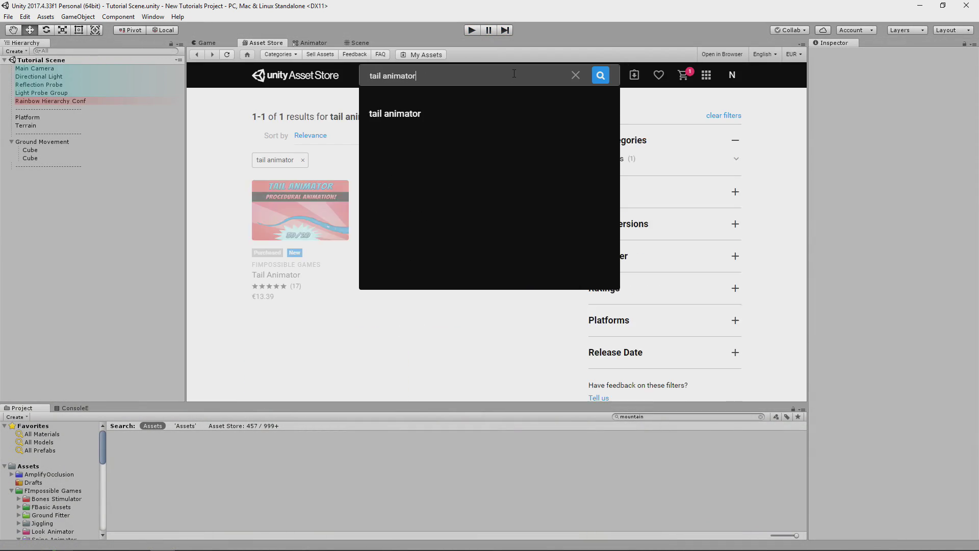
pyautogui.write('spine')
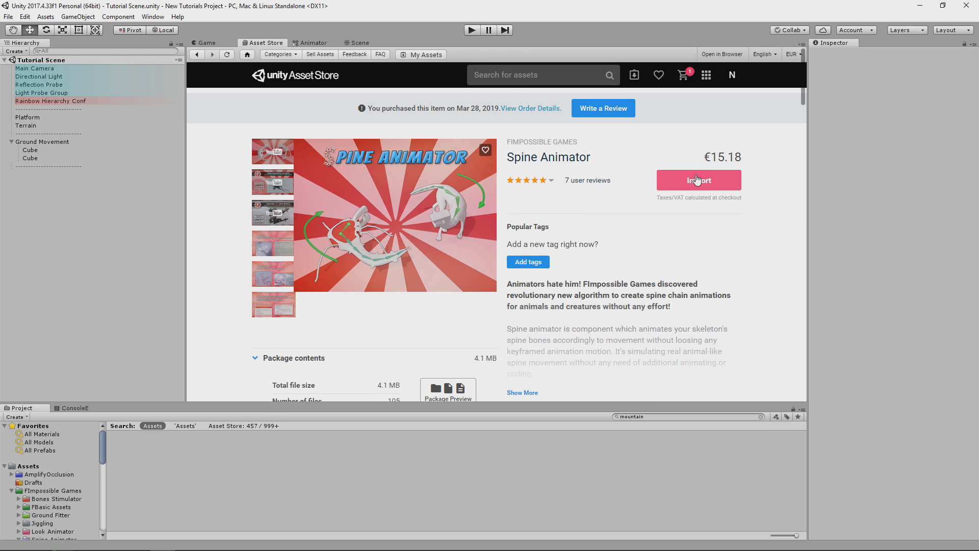
pyautogui.write('ground fitter')
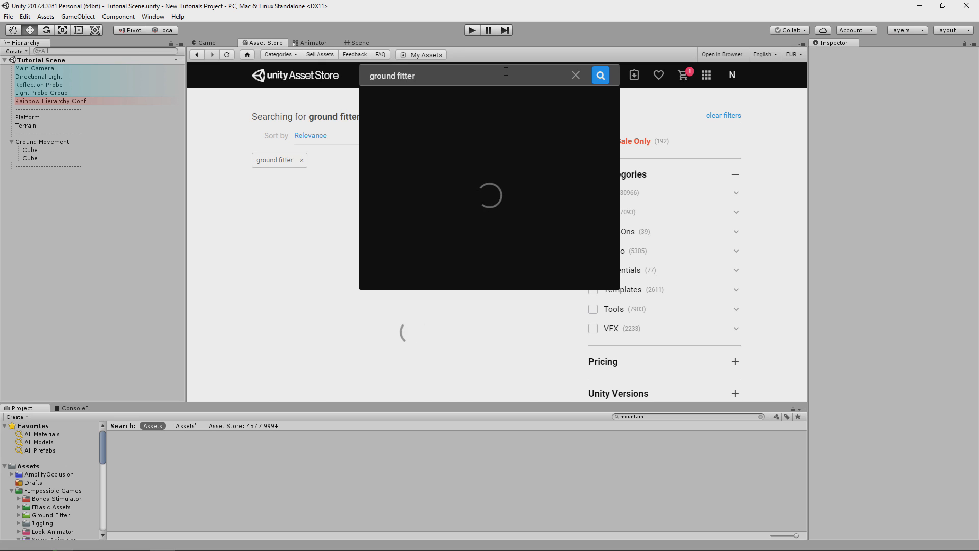
pyautogui.click(210, 43)
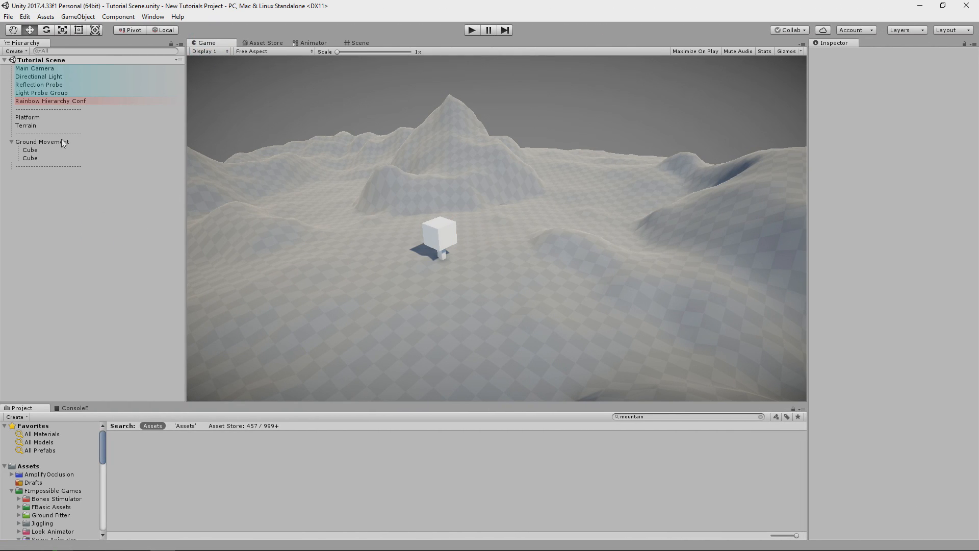
# Review the Ground Movement object's scripts and the Main Camera's follow behaviour.
pyautogui.click(34, 141)
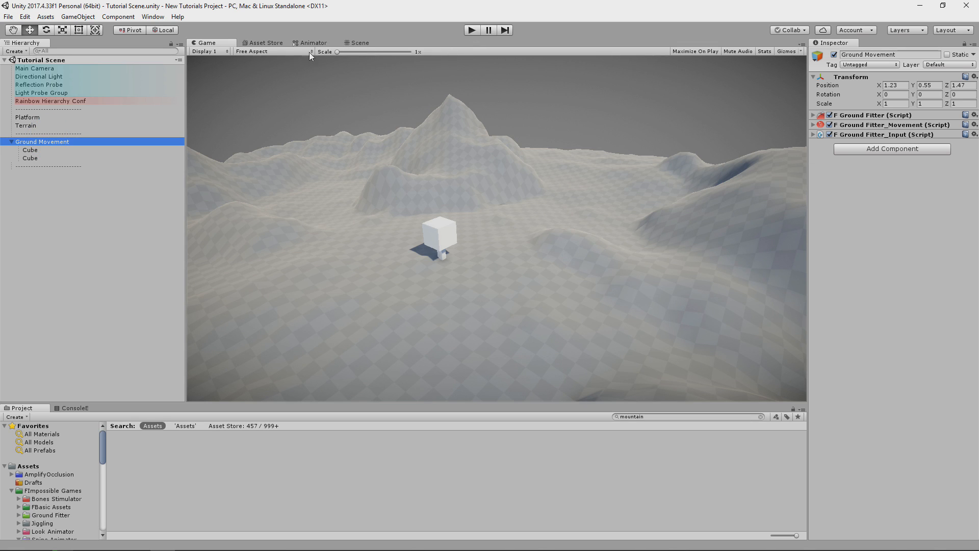
pyautogui.click(36, 69)
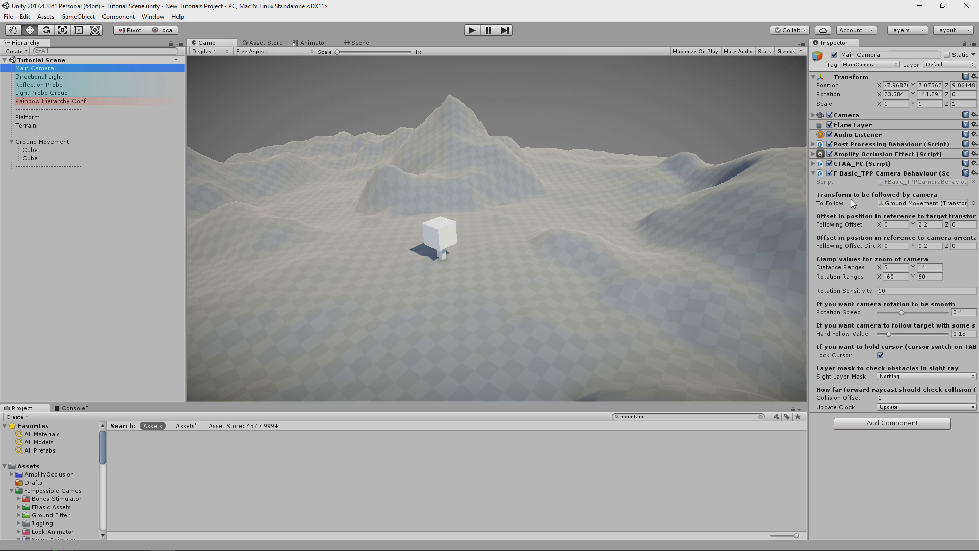
pyautogui.click(43, 142)
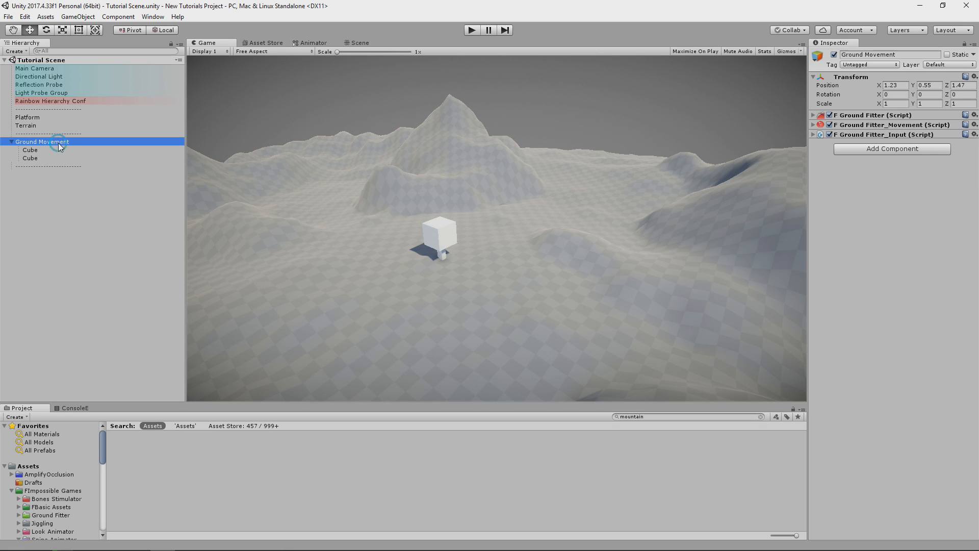
# Play the scene to test the cube's ground fitting, then select its placeholder cube for removal.
pyautogui.click(472, 29)
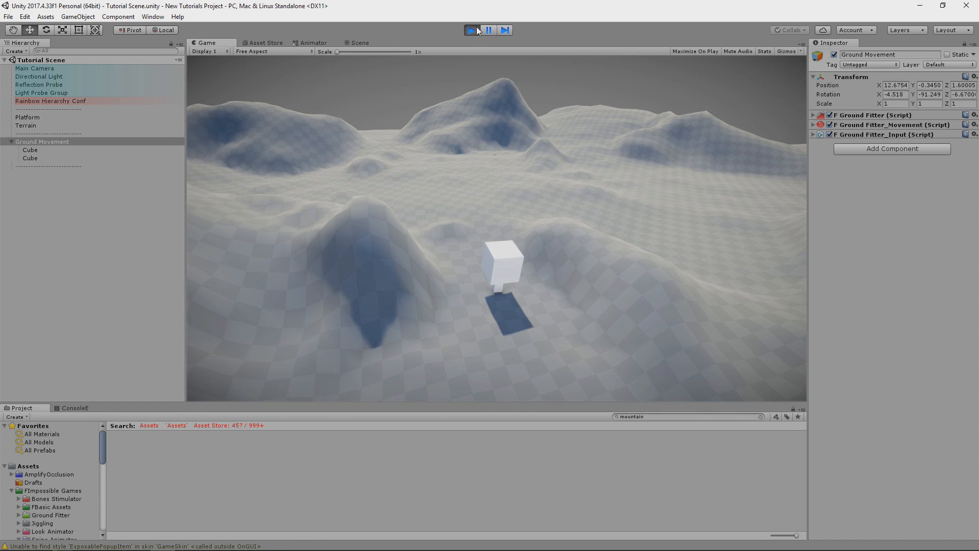
pyautogui.click(471, 29)
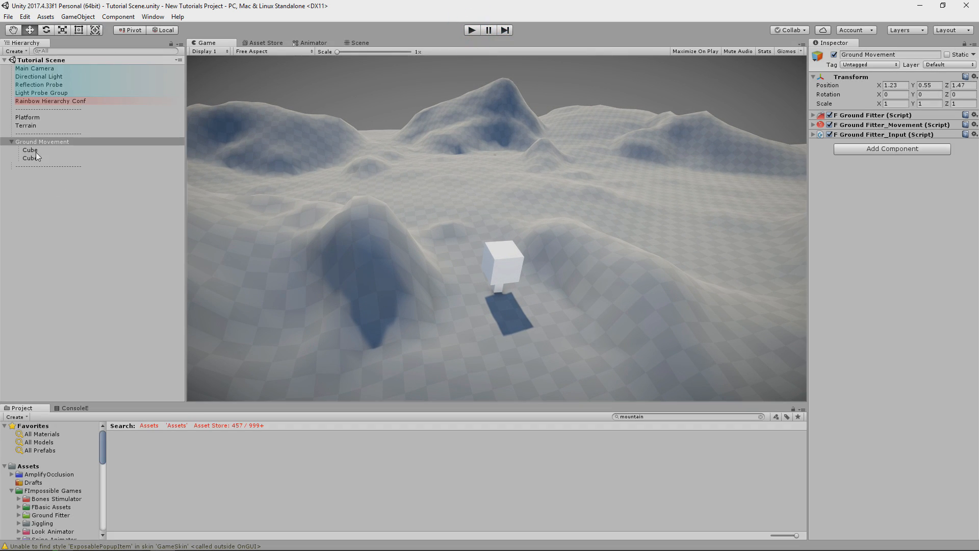
pyautogui.click(26, 151)
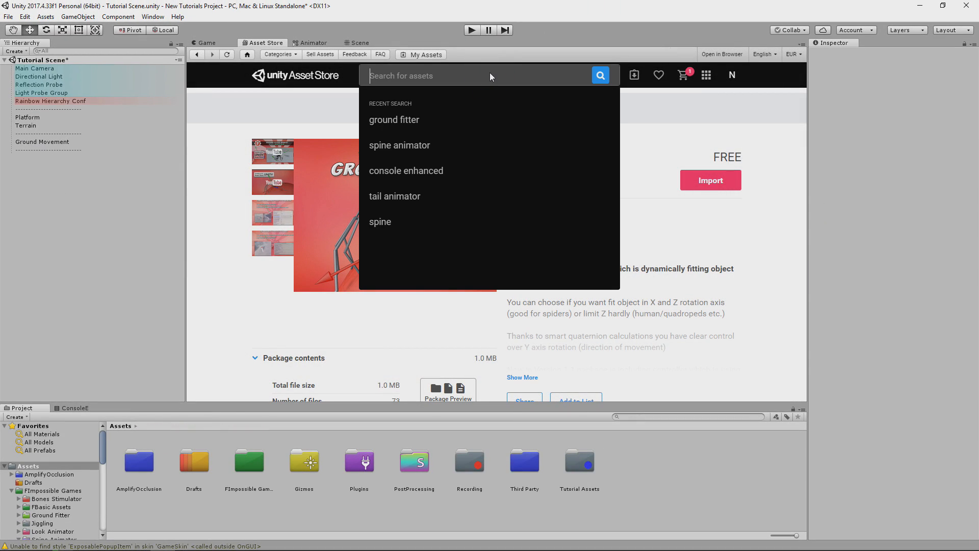
# Find the Golden Tiger package in the Asset Store and import all its files.
pyautogui.write('golden')
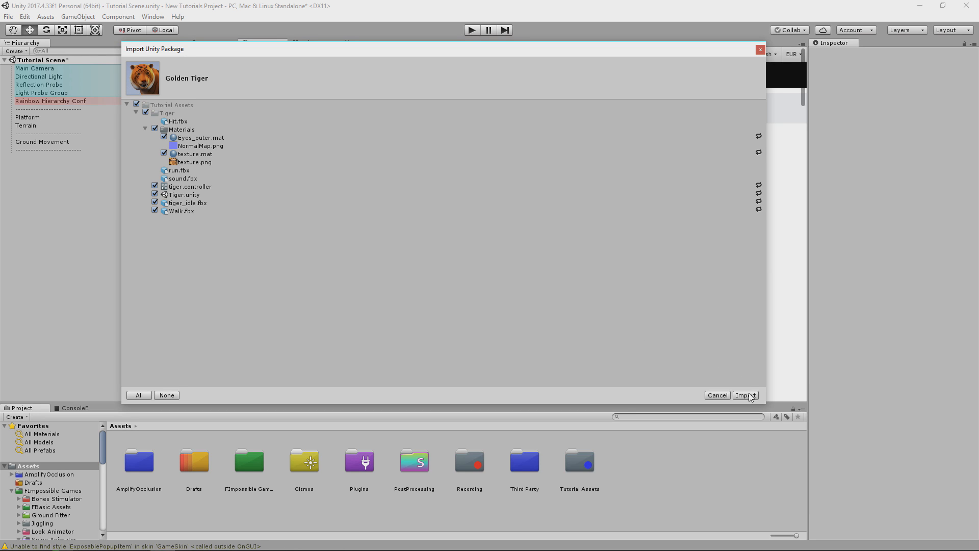
pyautogui.click(746, 394)
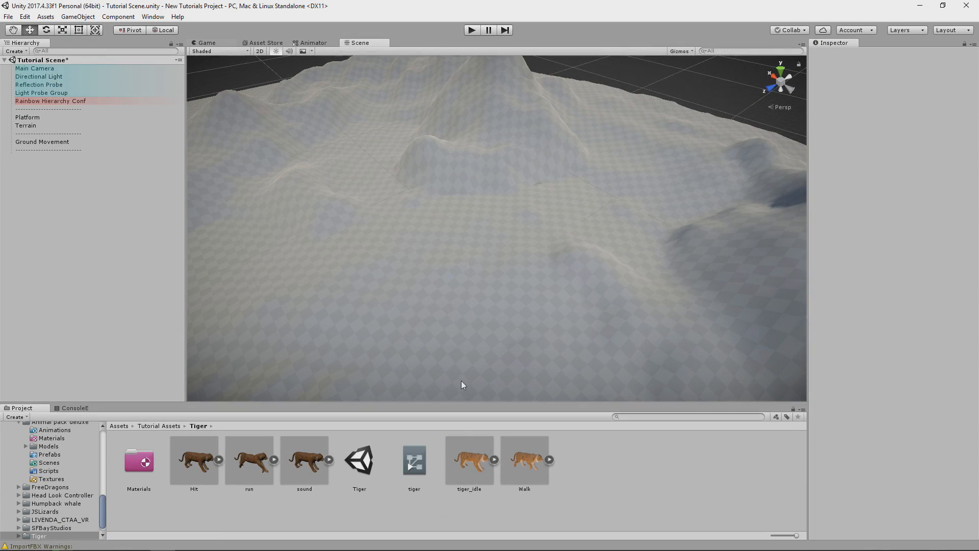
# Place tiger_idle on the terrain as a child of Ground Movement and preview it in Game view.
pyautogui.moveTo(469, 459); pyautogui.dragTo(444, 272)
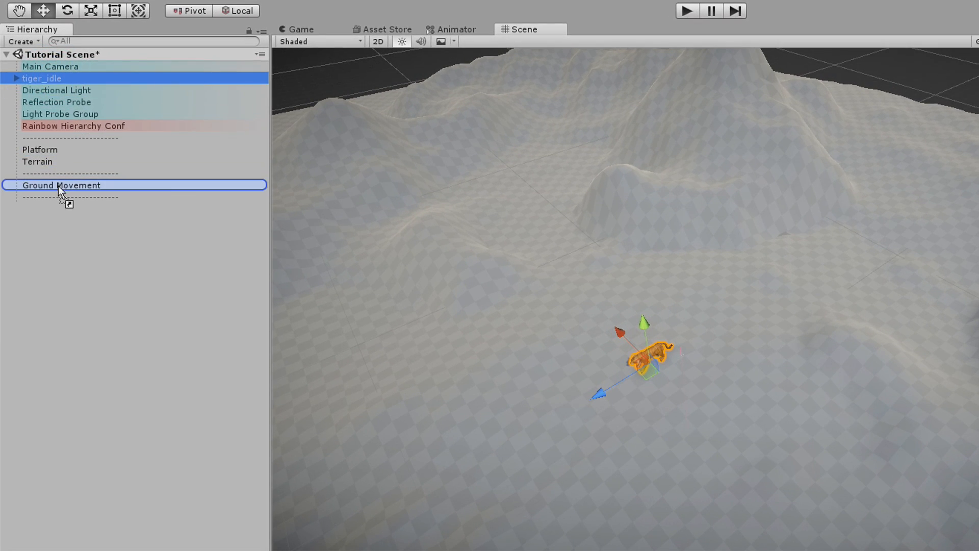
pyautogui.click(971, 92)
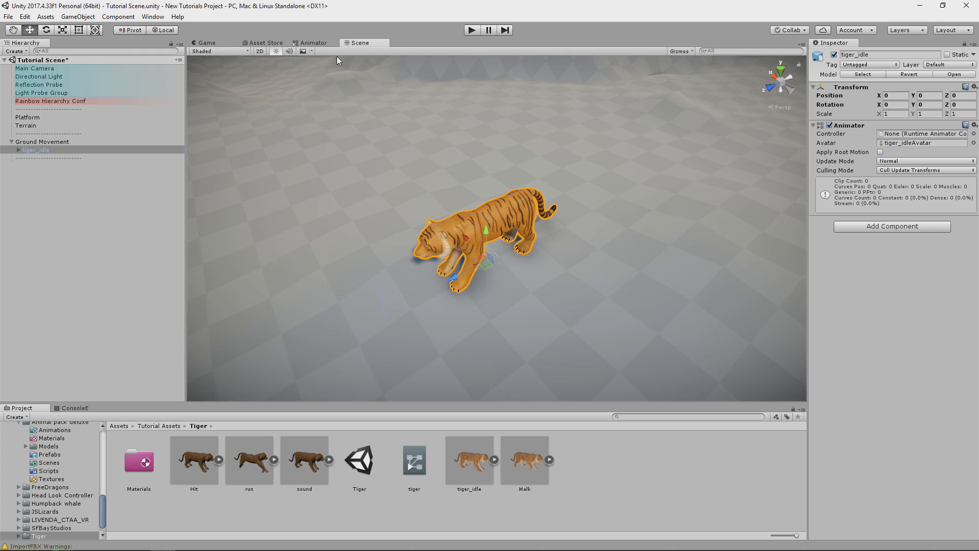
pyautogui.click(198, 43)
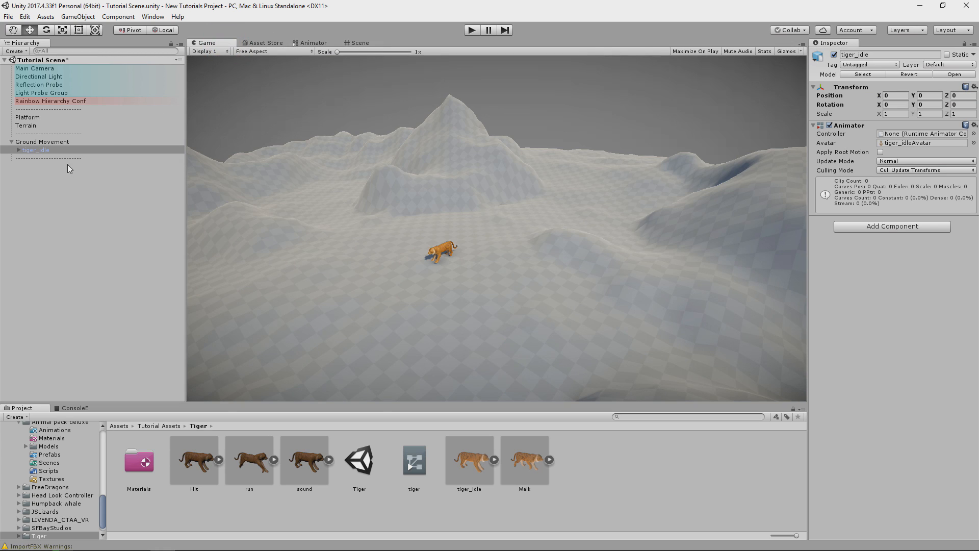
pyautogui.click(363, 43)
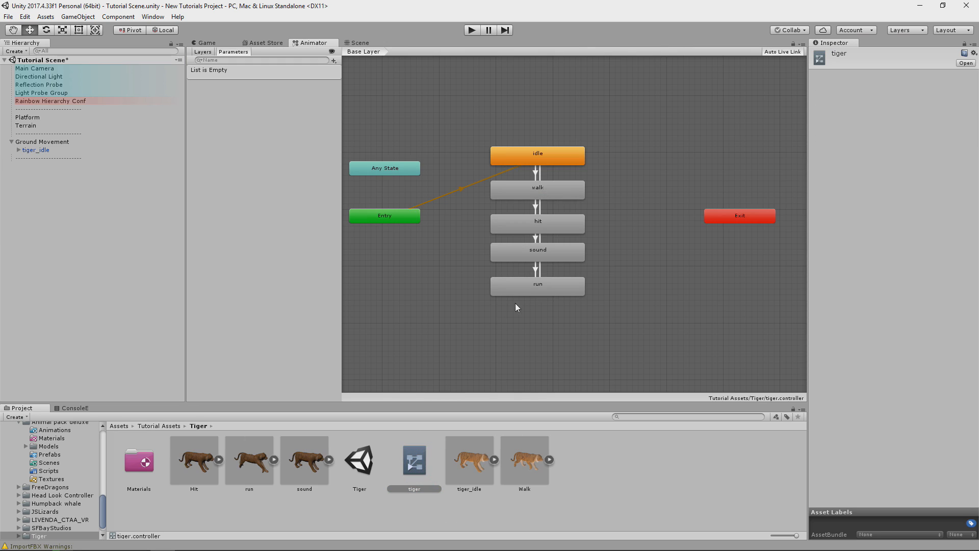
pyautogui.moveTo(581, 296)
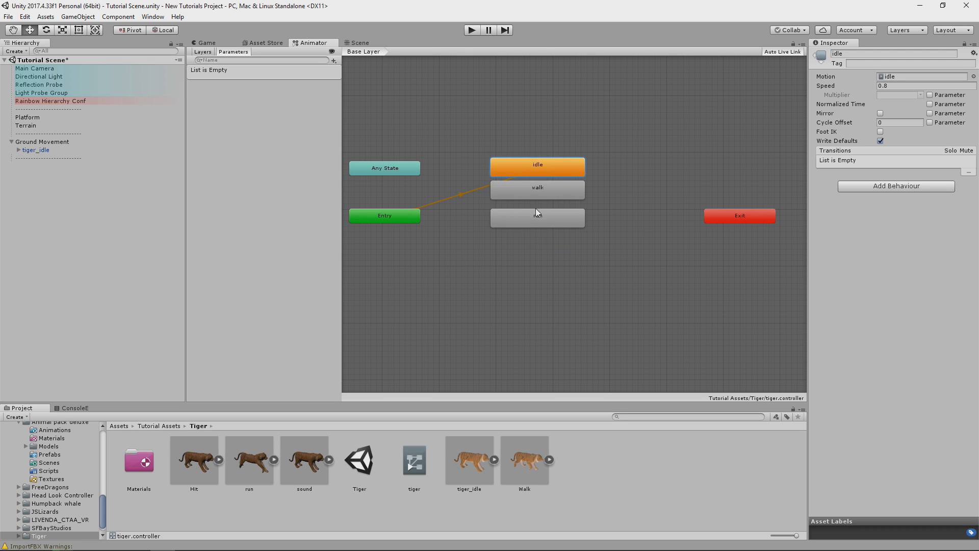
# Remove the hit state, add an AnimationSpeed float parameter and use it as the walk speed multiplier.
pyautogui.click(537, 218)
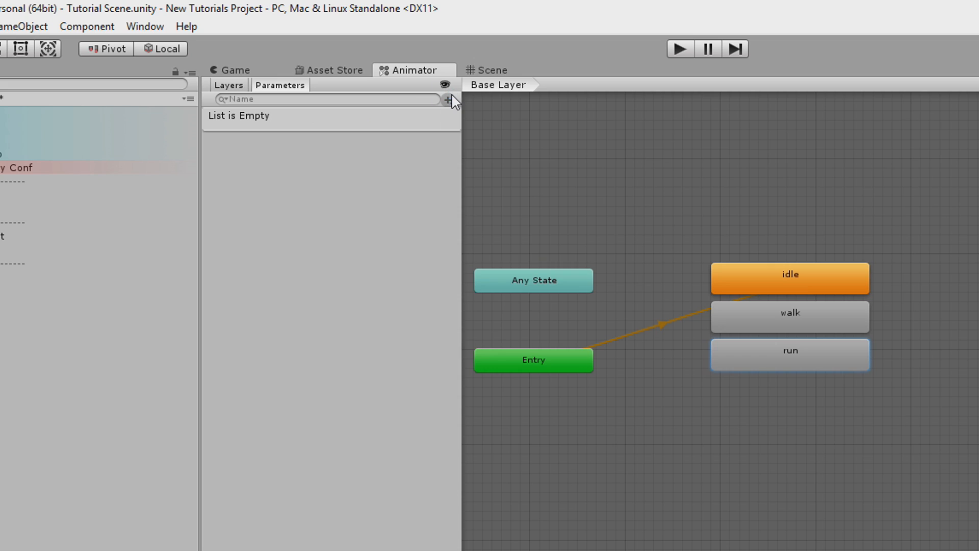
pyautogui.click(447, 100)
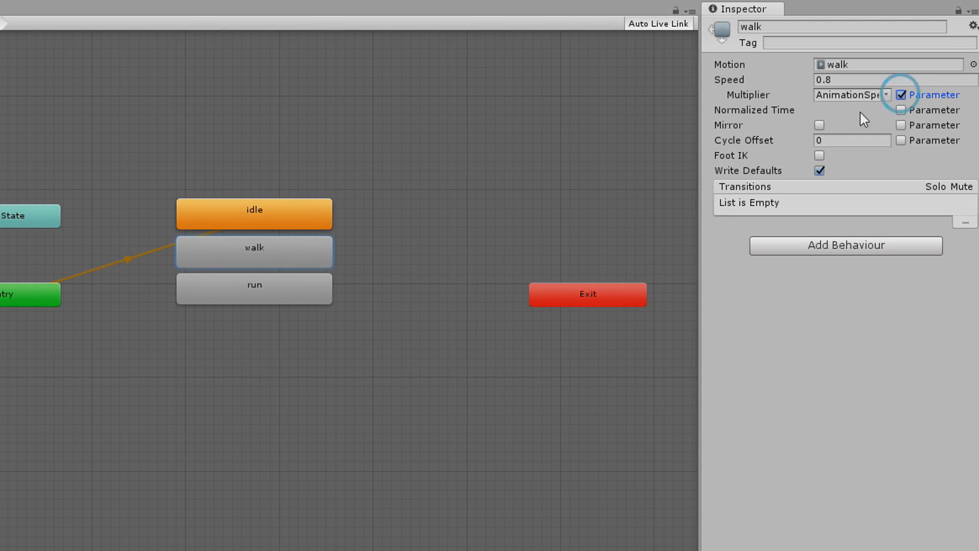
pyautogui.click(254, 288)
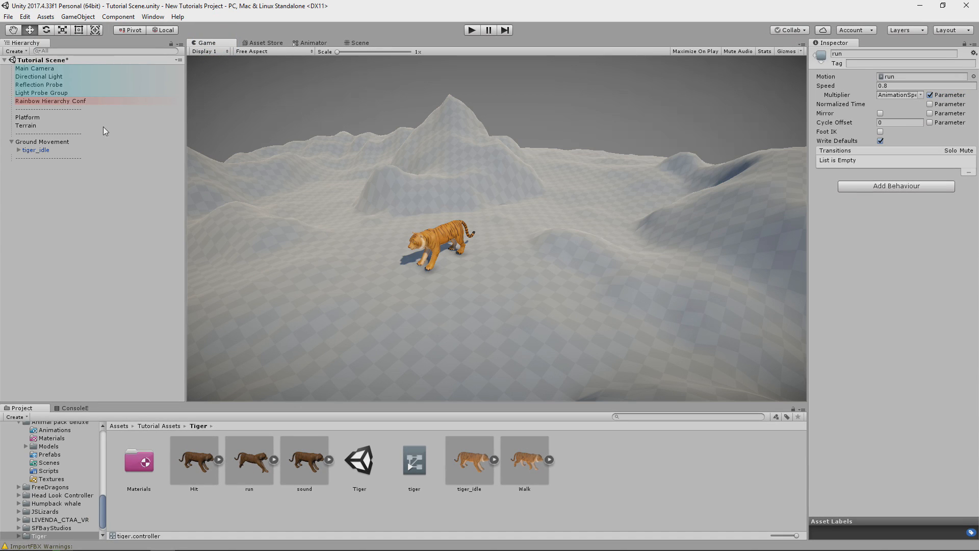
pyautogui.click(41, 142)
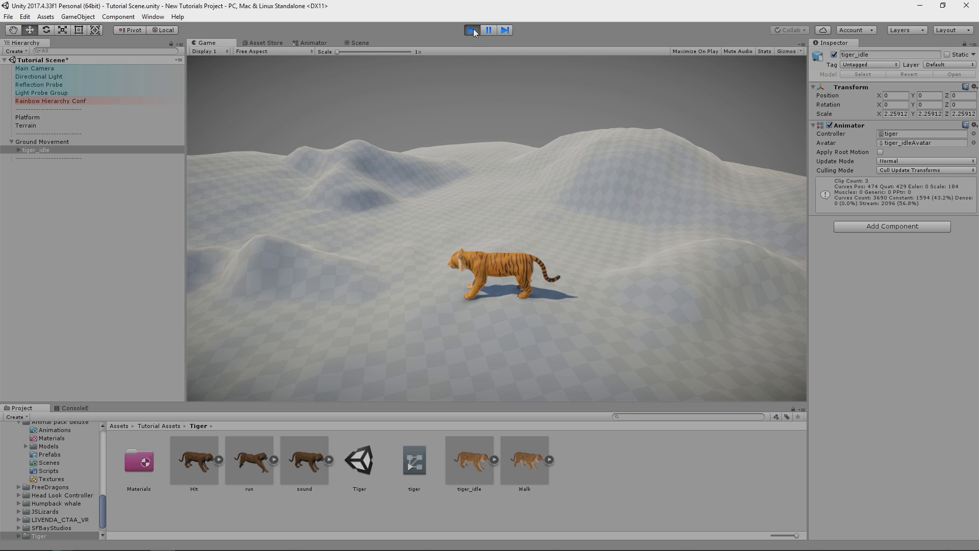
# Stop the preview and open Walk.fbx import settings.
pyautogui.click(525, 462)
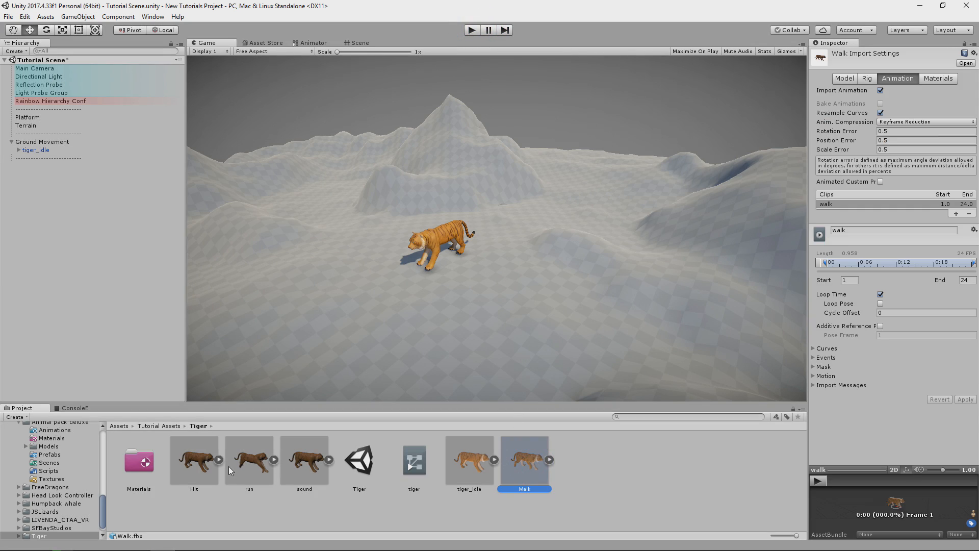
pyautogui.click(194, 463)
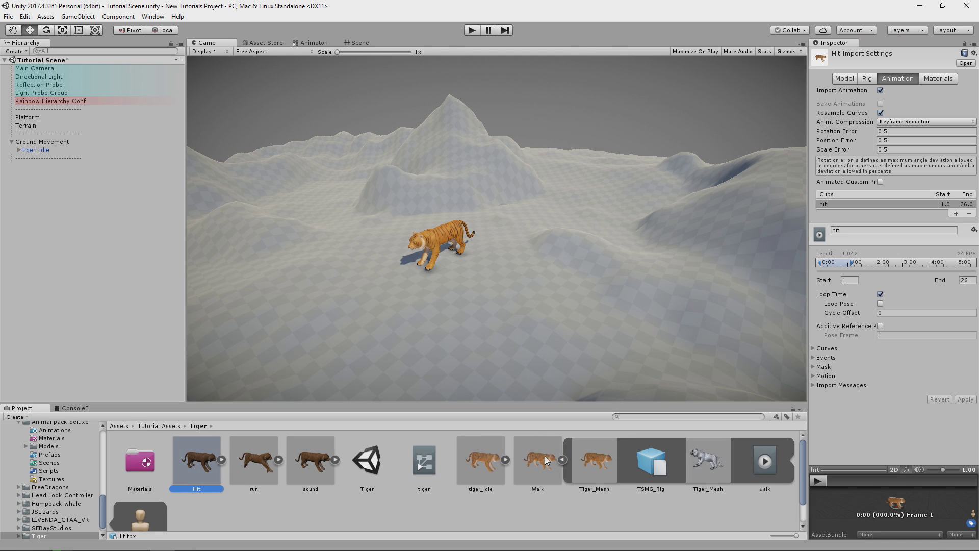
pyautogui.click(539, 460)
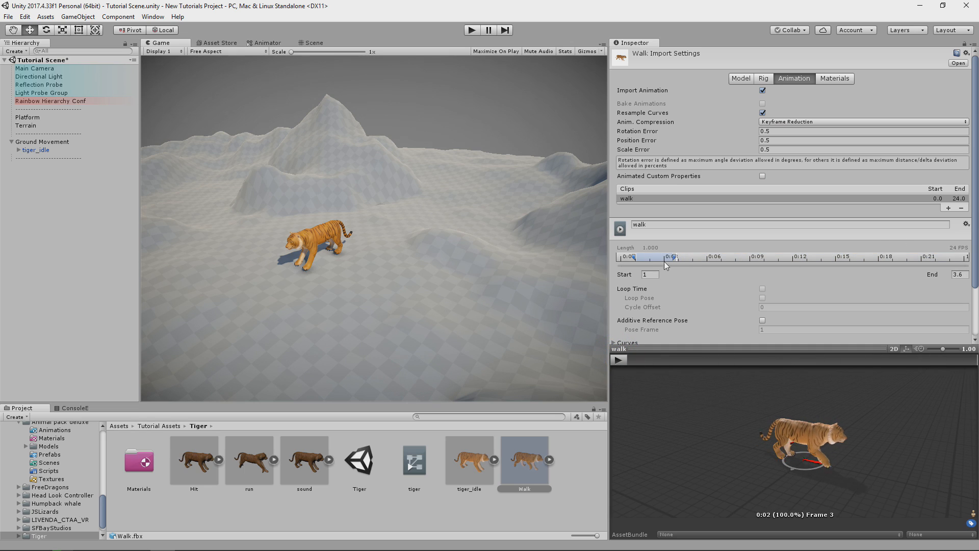
# Trim the walk clip to frames 1–15.1, enable Loop Time and Loop Pose, and preview the cycle.
pyautogui.moveTo(669, 257); pyautogui.dragTo(633, 257)
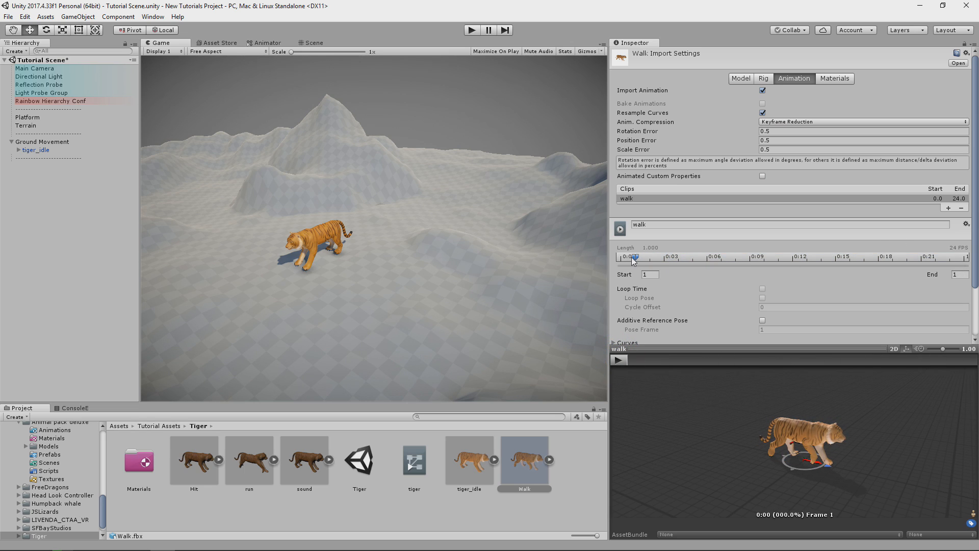
pyautogui.click(764, 287)
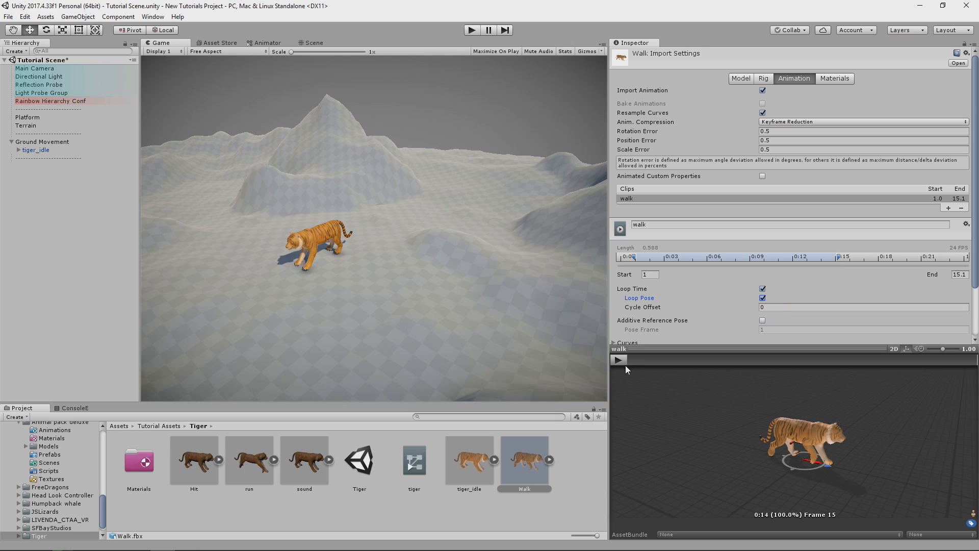
pyautogui.click(470, 465)
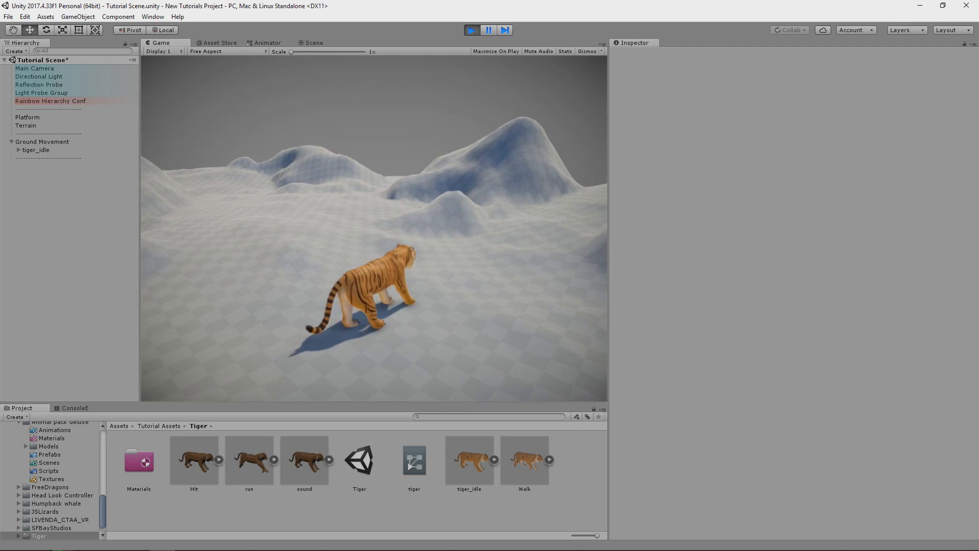
# Stop Play and expand the tiger's rig through TSMGWorldJoint, spine1 and hips to reach tail1_Joint1.
pyautogui.click(471, 30)
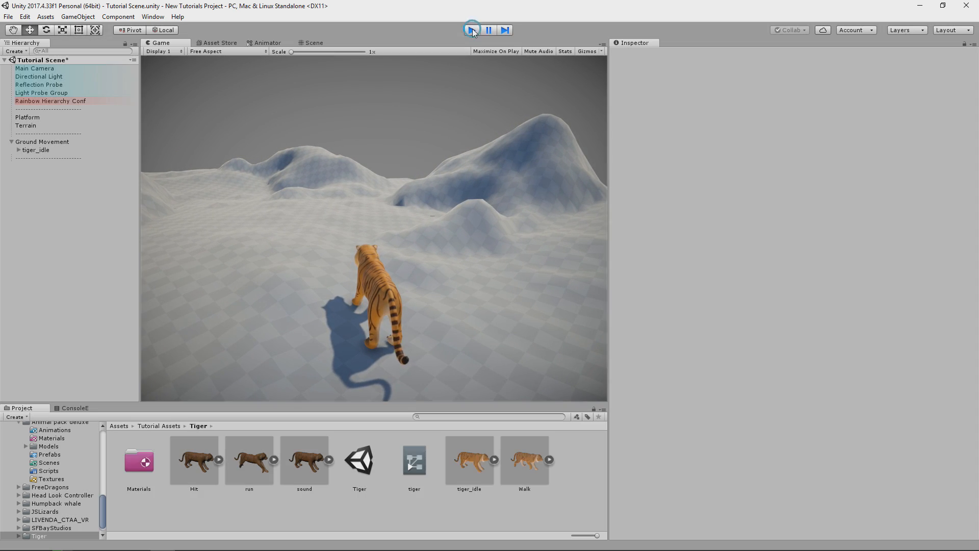
pyautogui.click(470, 29)
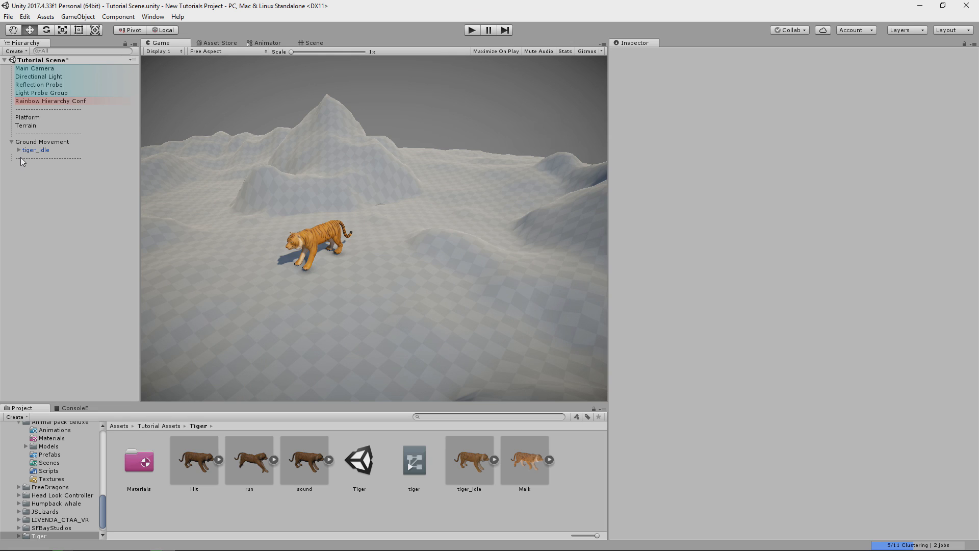
pyautogui.click(11, 149)
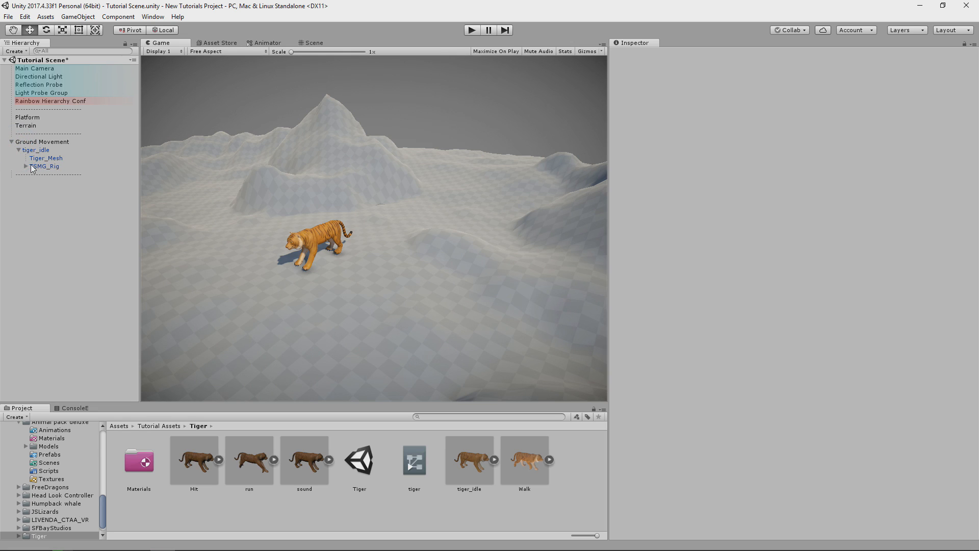
pyautogui.click(28, 166)
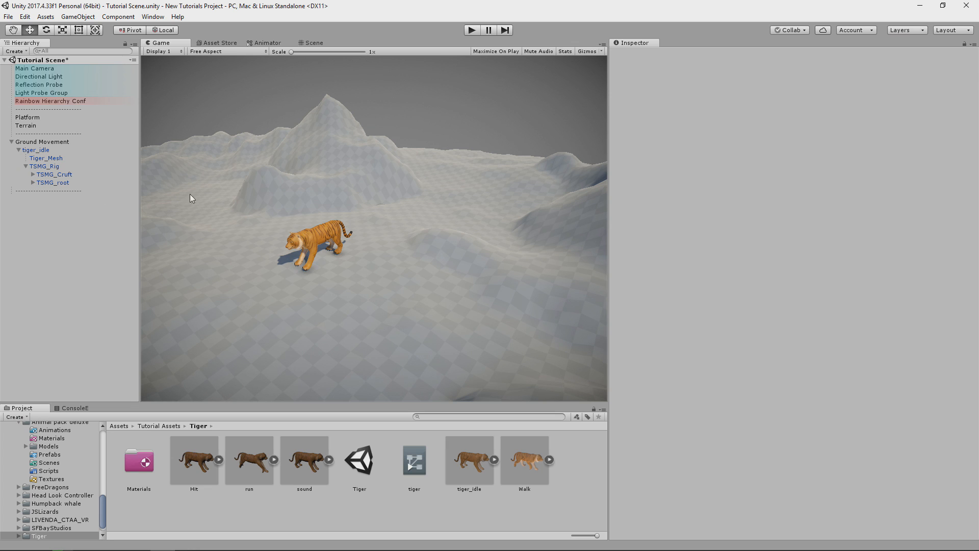
pyautogui.click(314, 43)
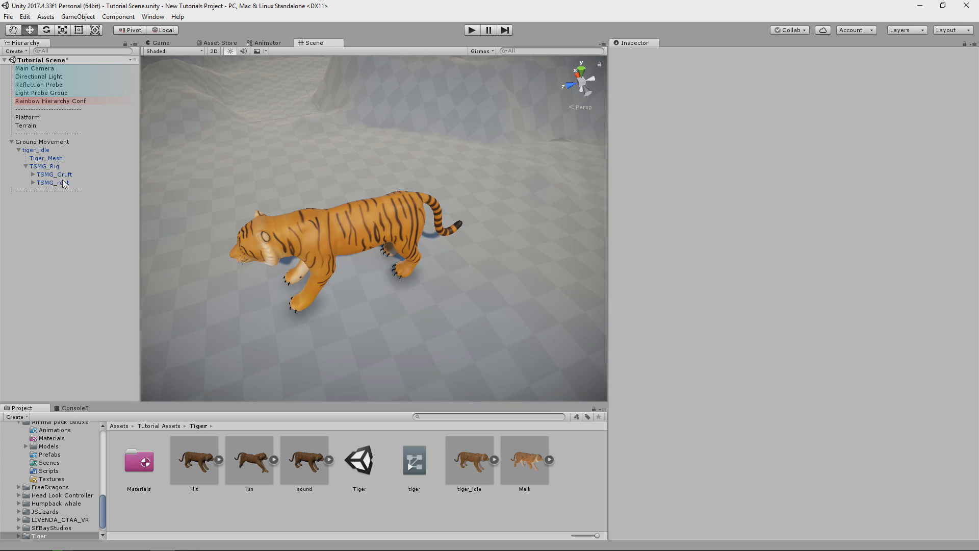
pyautogui.click(51, 182)
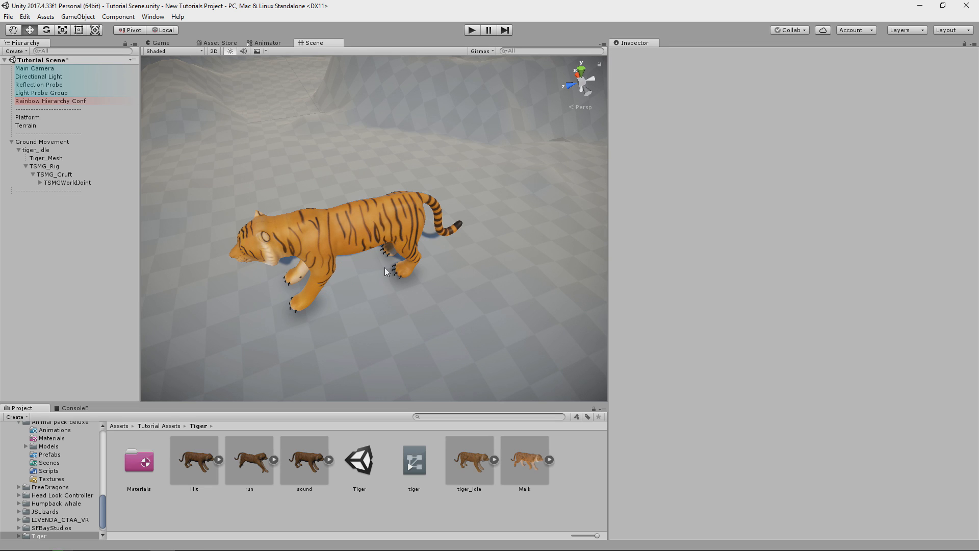
pyautogui.click(38, 182)
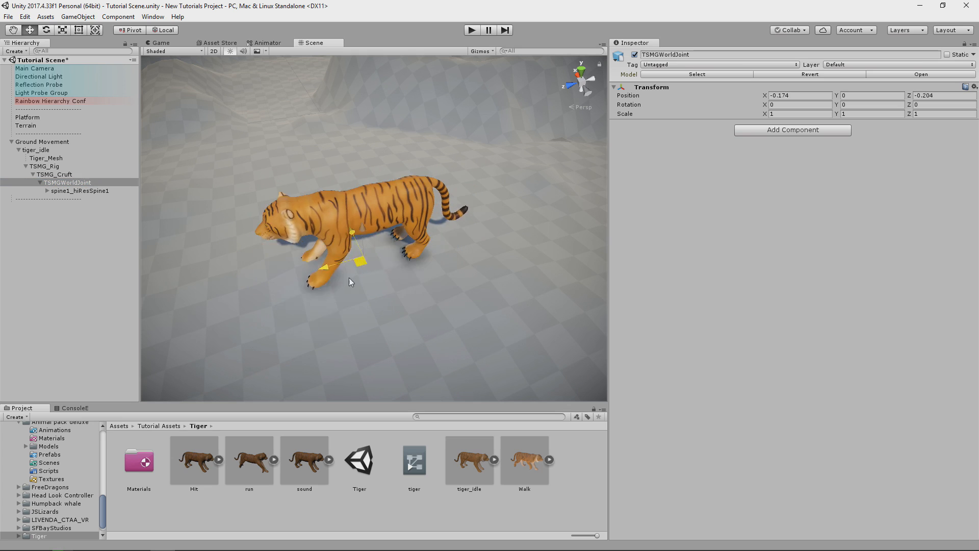
pyautogui.click(78, 190)
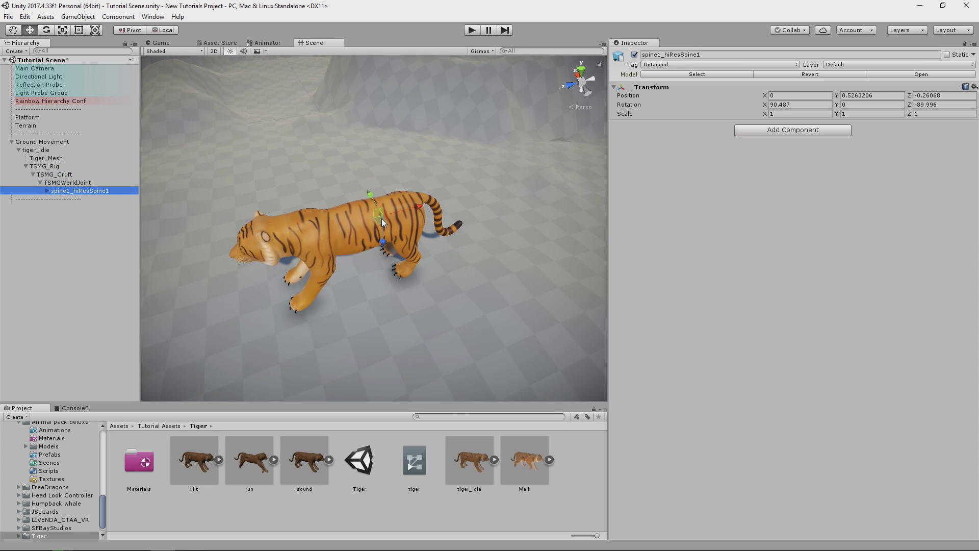
pyautogui.click(45, 190)
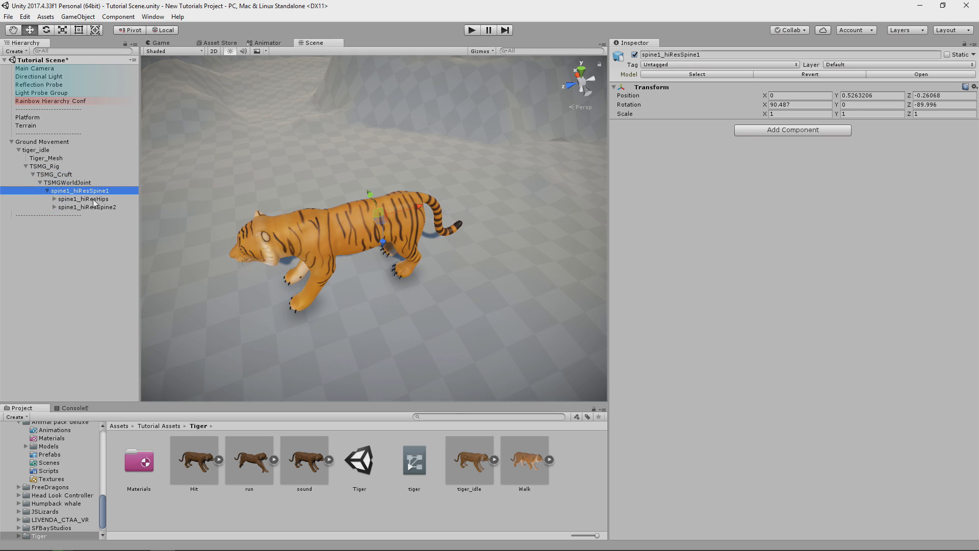
pyautogui.click(83, 199)
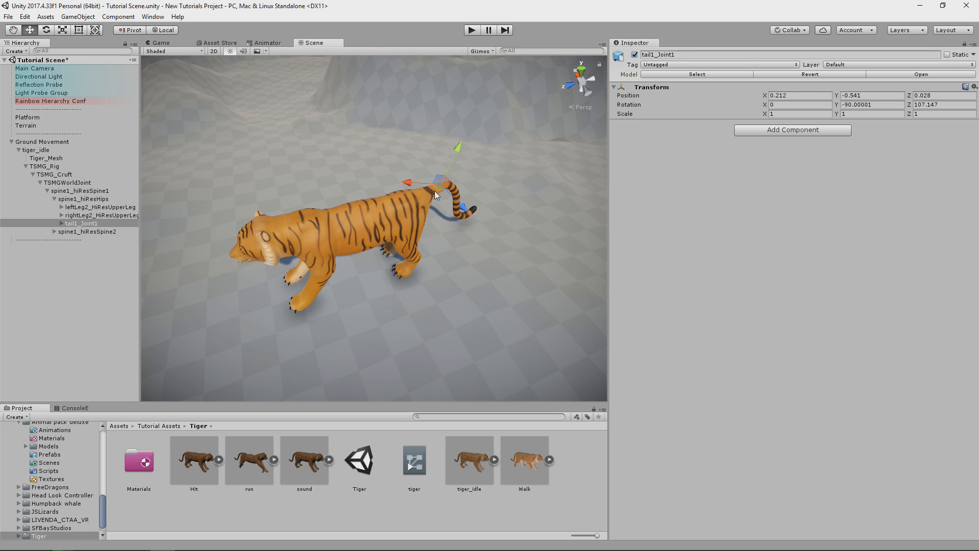
# Add an FTail Animator Blending component to the first tail bone.
pyautogui.click(793, 130)
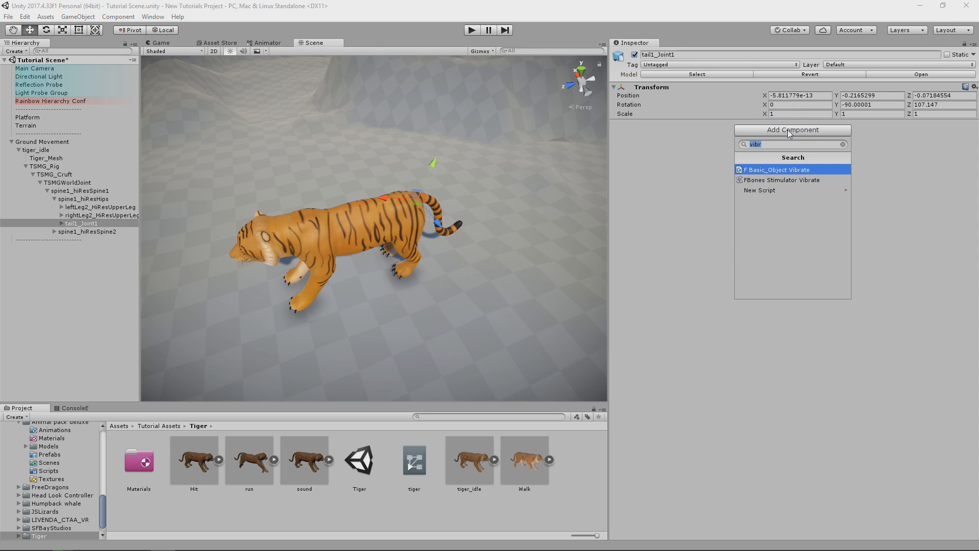
pyautogui.write('taila')
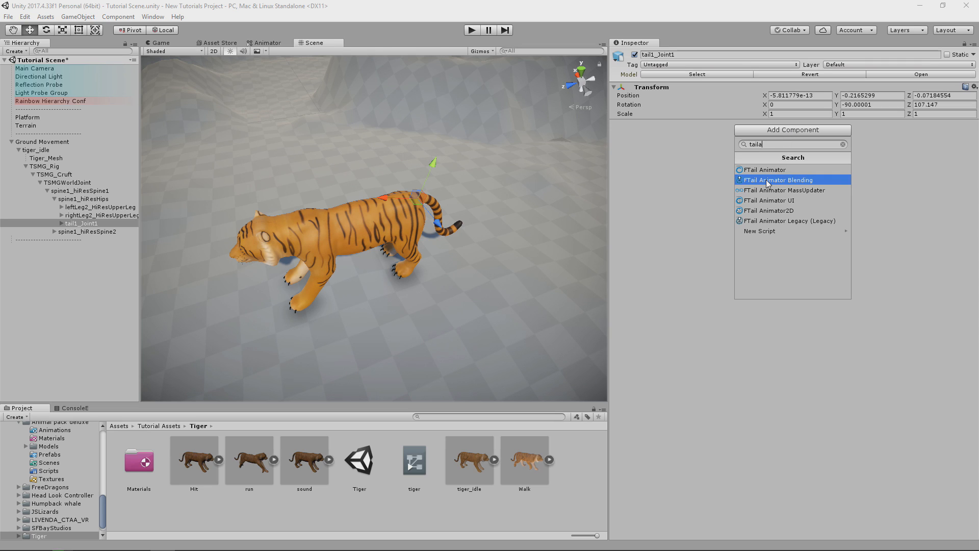
pyautogui.moveTo(782, 182)
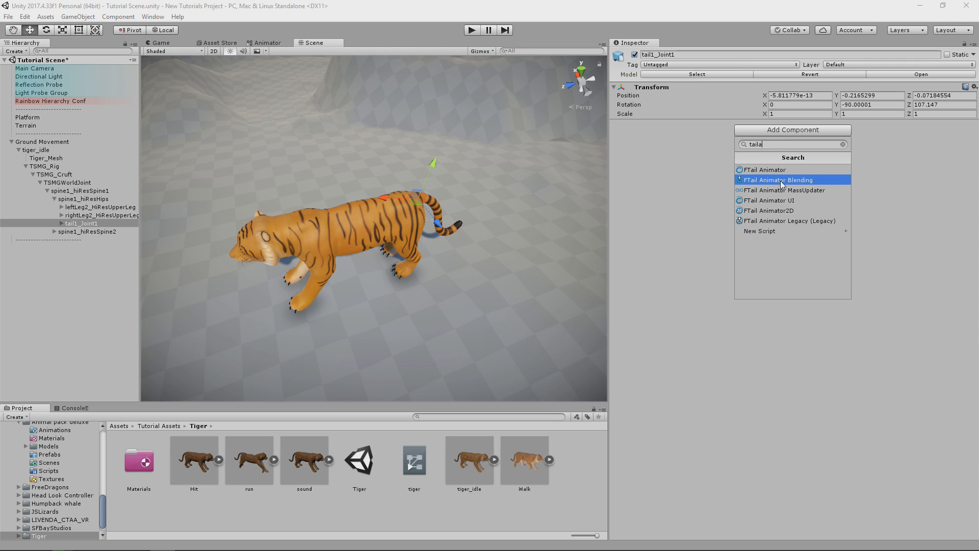
pyautogui.click(779, 179)
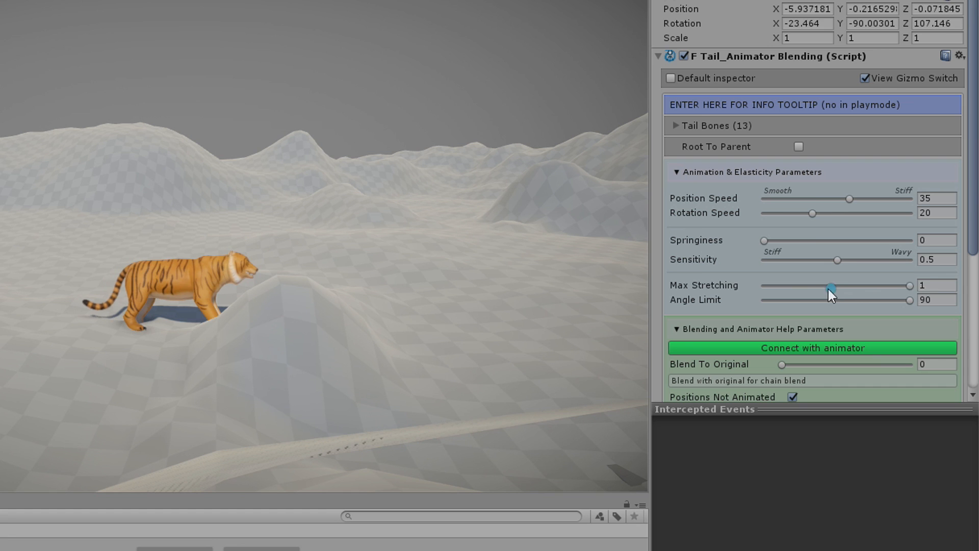
# Adjust the tail's Max Stretching and set its gravity value to 24.55 while the tiger walks.
pyautogui.moveTo(827, 285); pyautogui.dragTo(778, 286)
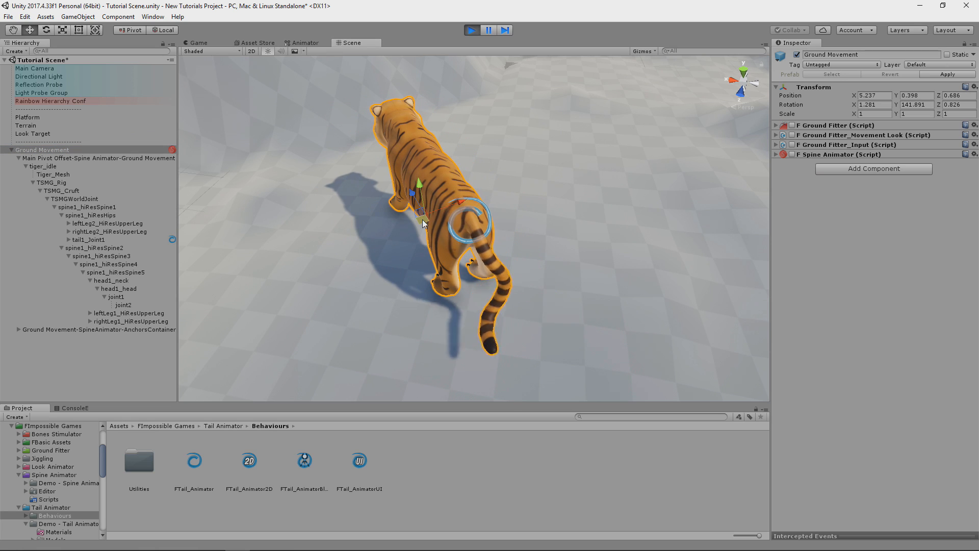
pyautogui.click(88, 239)
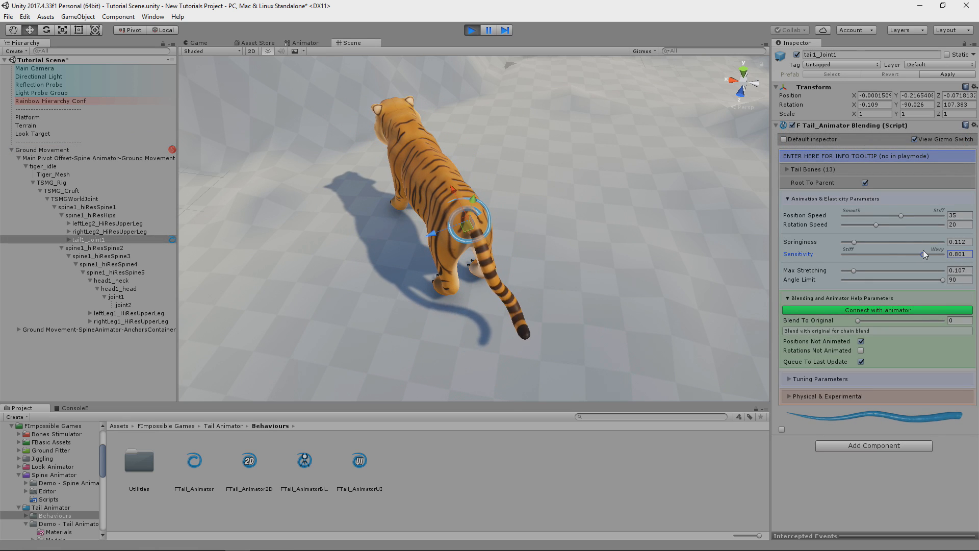
pyautogui.click(42, 150)
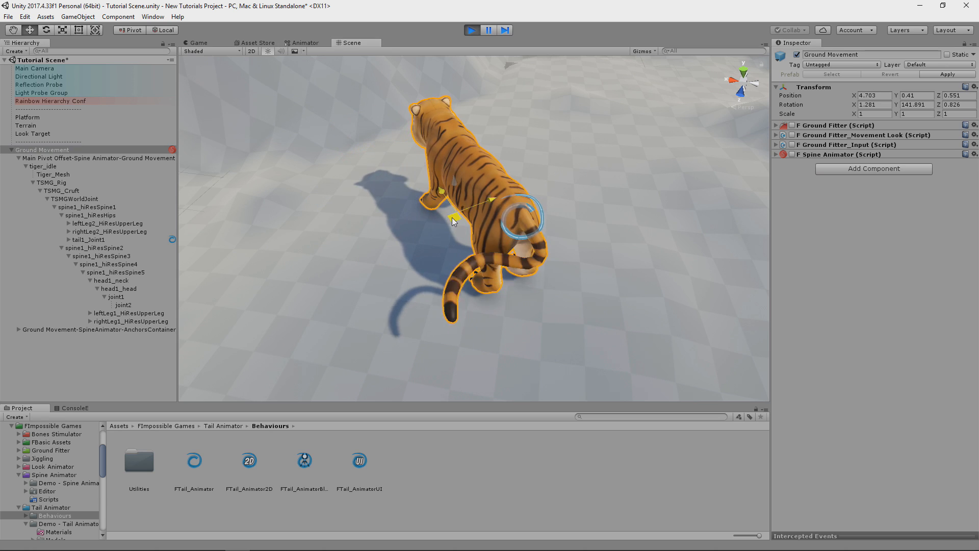
pyautogui.click(88, 239)
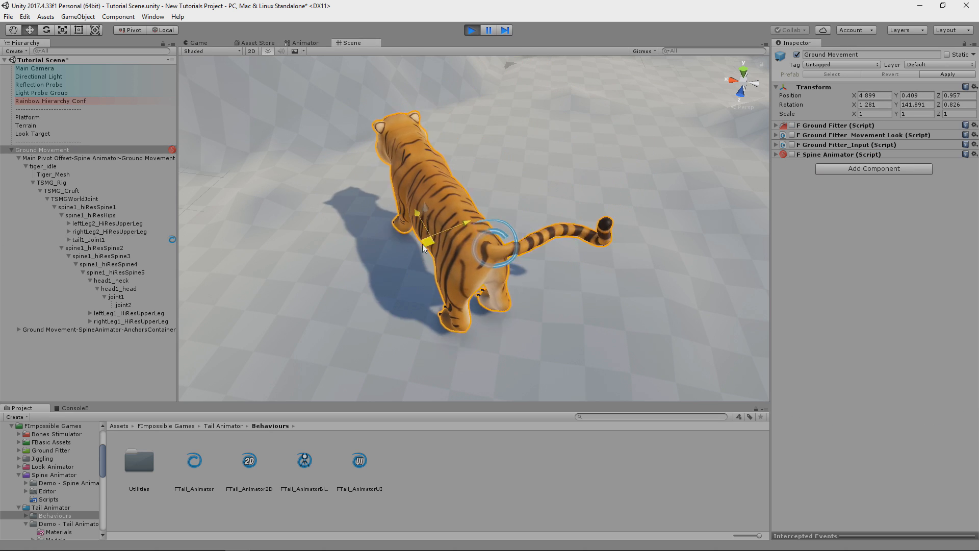
pyautogui.click(88, 239)
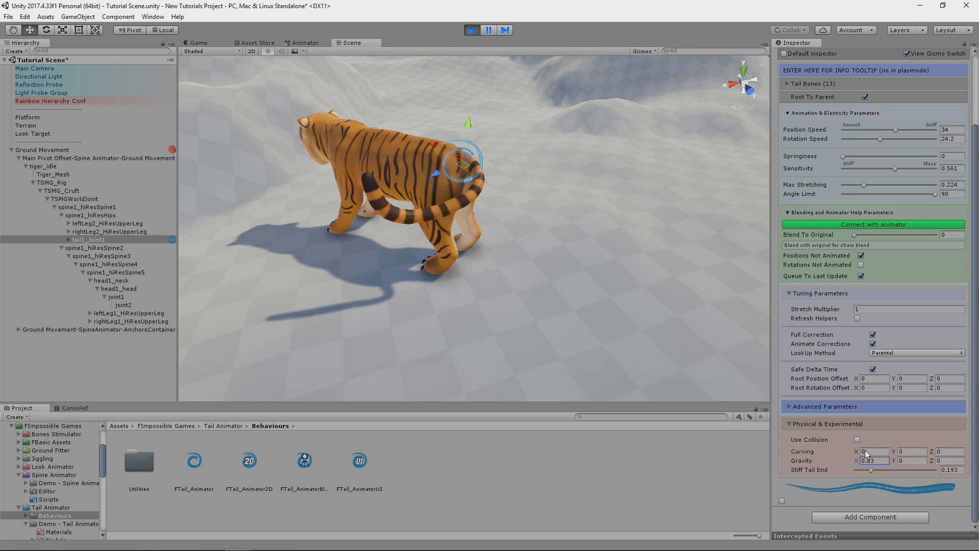
pyautogui.write('24.55')
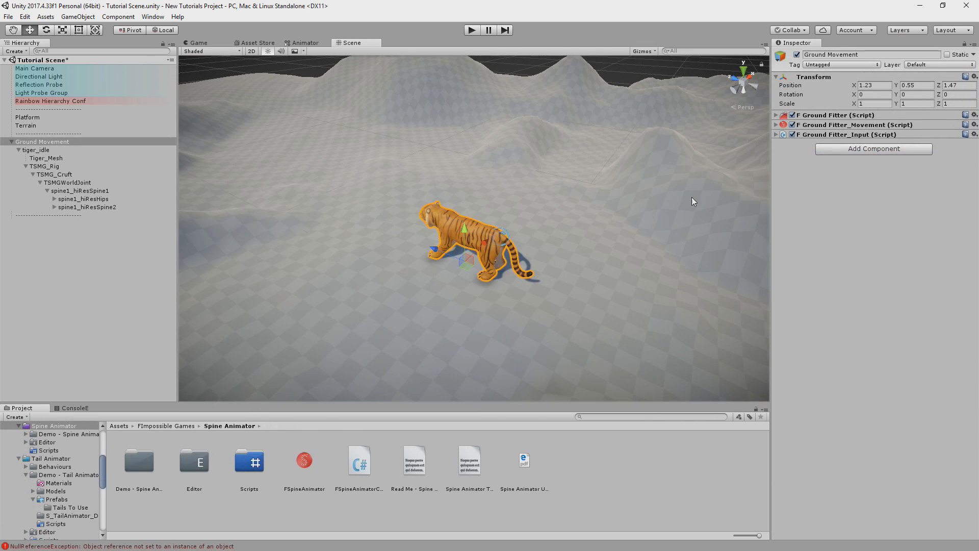
# Add an F Spine Animator to Ground Movement and inspect the rig's spine and hips bones.
pyautogui.click(873, 149)
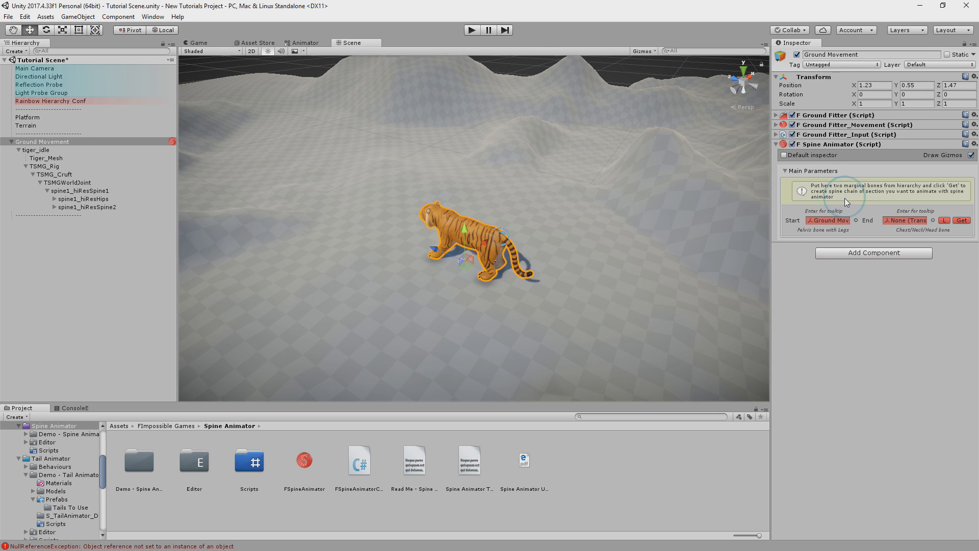
pyautogui.moveTo(569, 225)
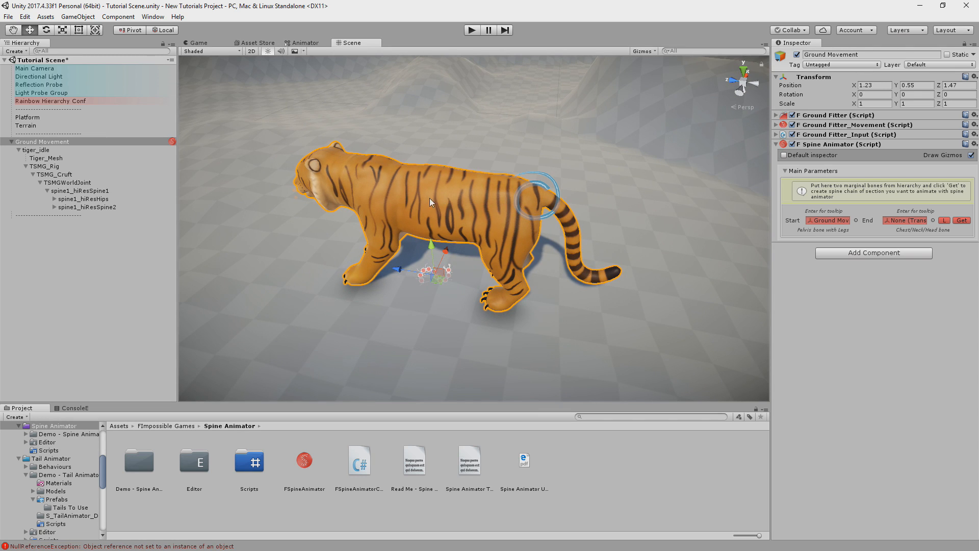
pyautogui.moveTo(823, 220)
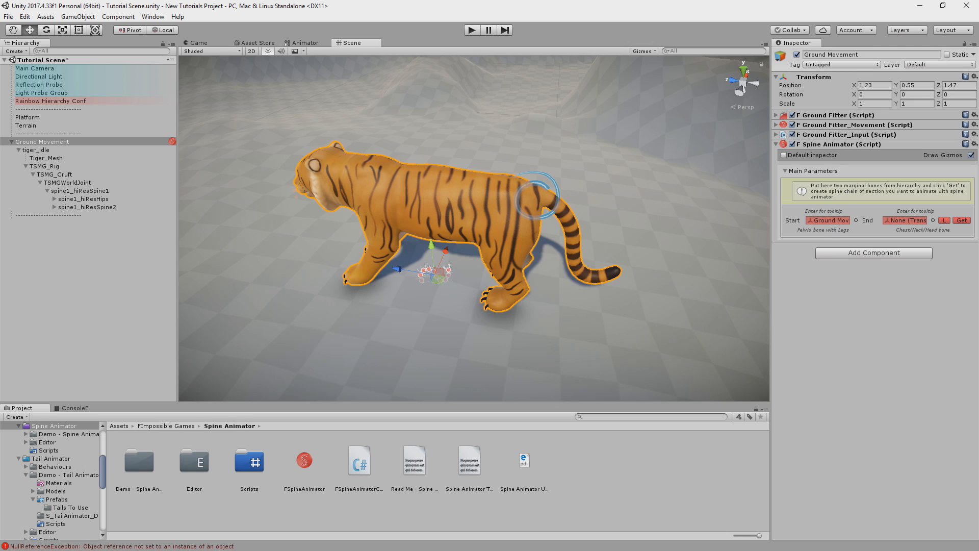
pyautogui.click(59, 182)
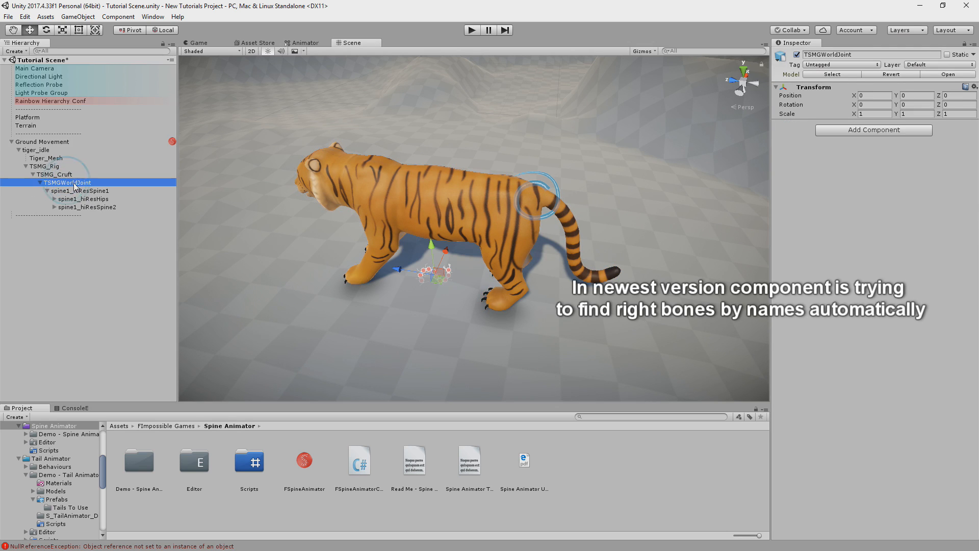
pyautogui.click(75, 191)
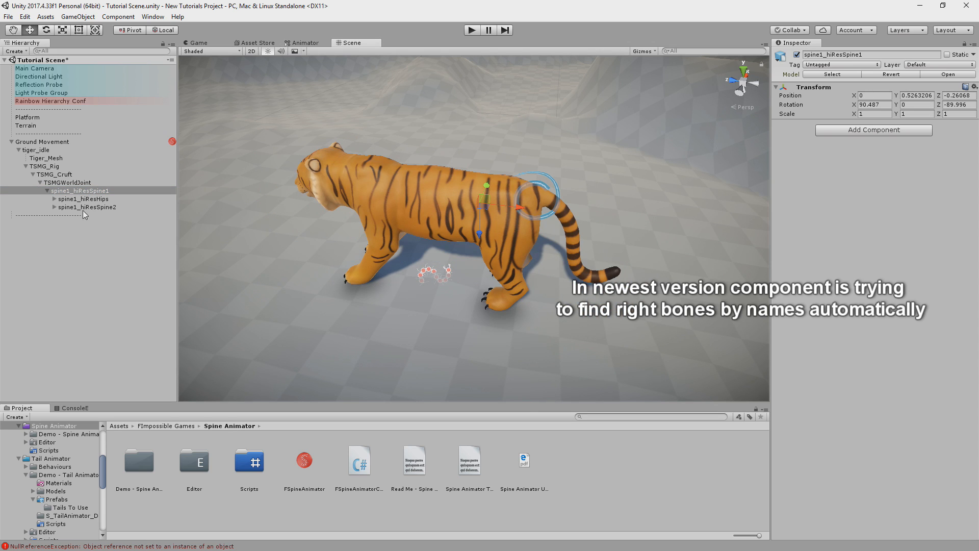
pyautogui.click(73, 198)
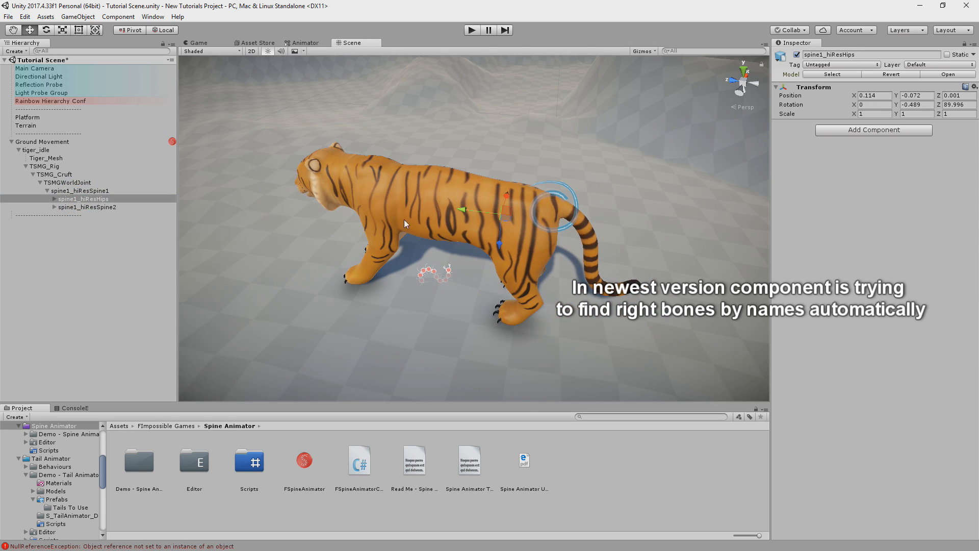
pyautogui.moveTo(506, 193); pyautogui.dragTo(474, 200)
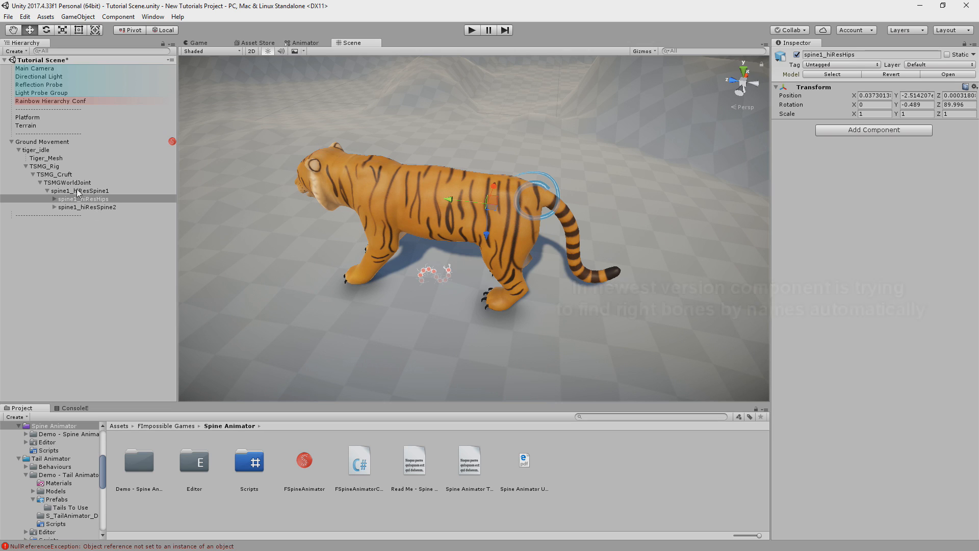
pyautogui.click(87, 207)
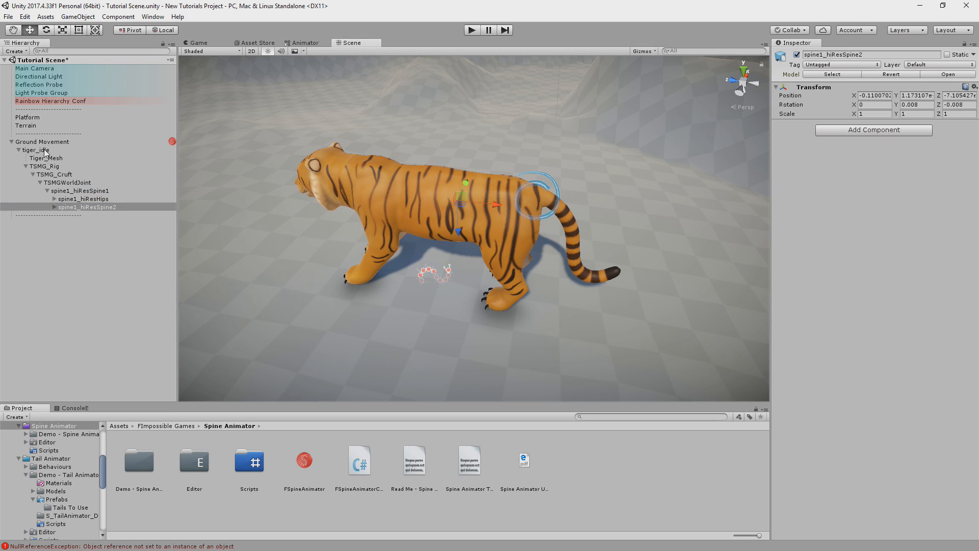
# Assign spine1_hiResSpine1 as Start and head1_neck as End, then Get the spine chain.
pyautogui.click(38, 141)
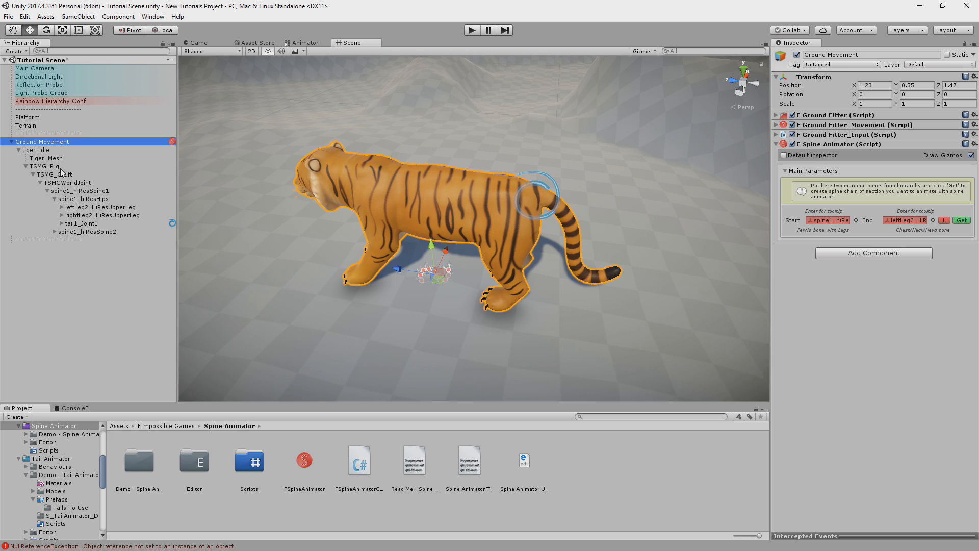
pyautogui.click(41, 199)
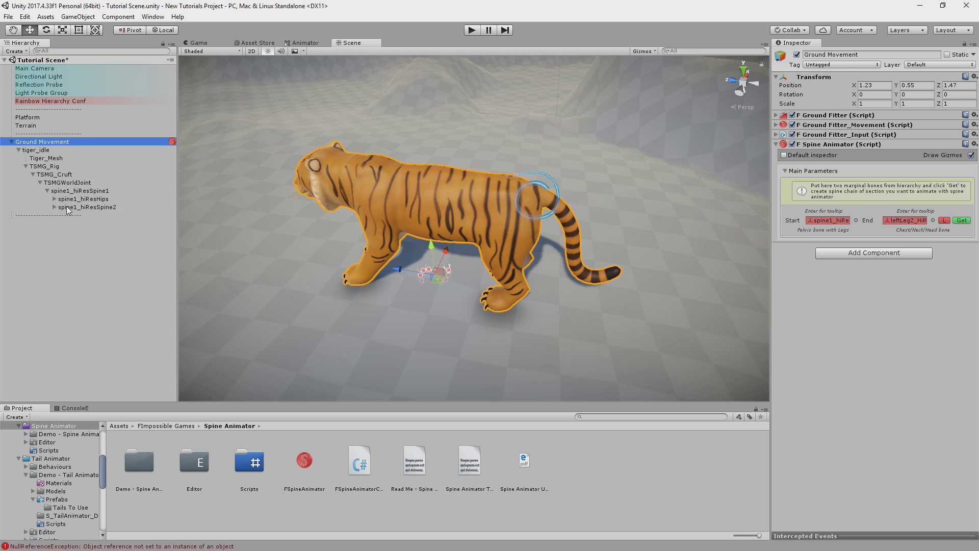
pyautogui.click(87, 207)
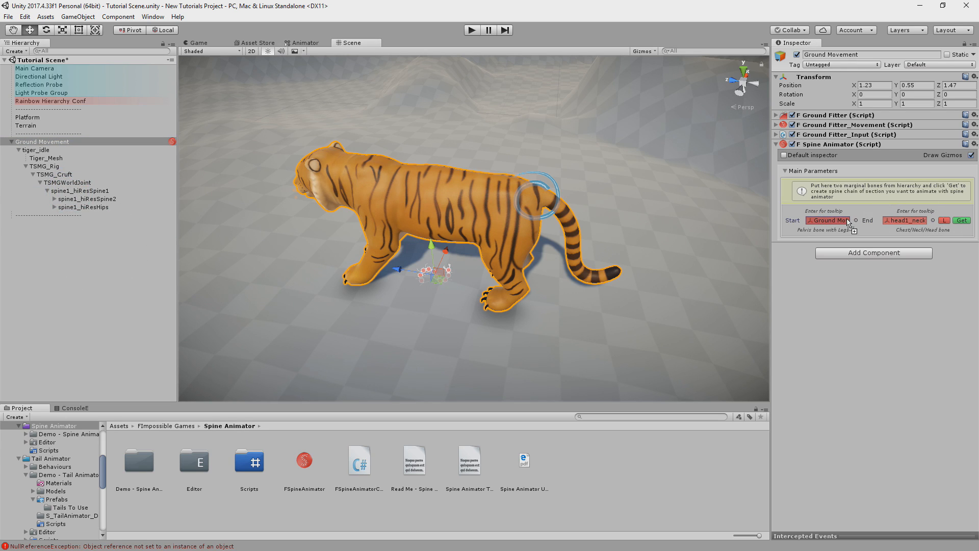
pyautogui.click(962, 221)
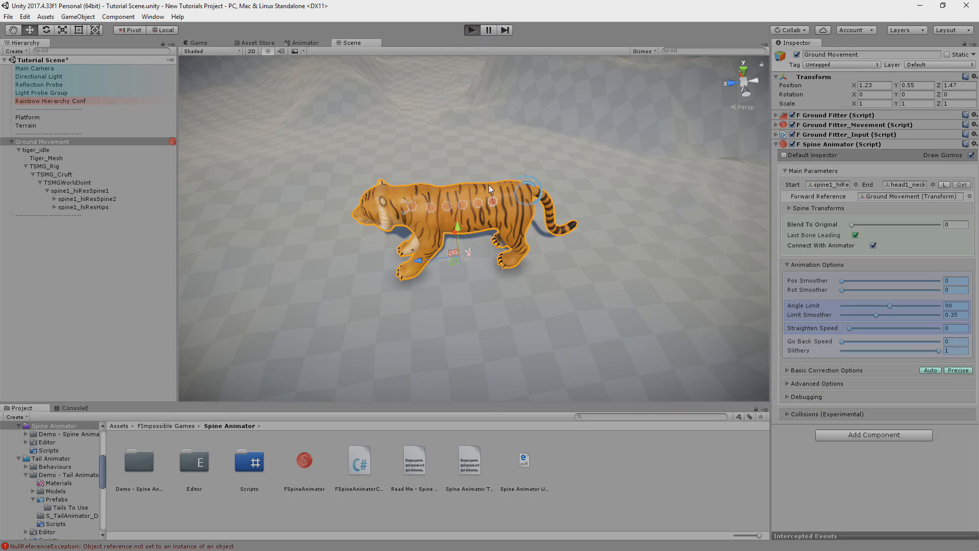
# Enter play mode and raise the Straighten Speed to about 3.
pyautogui.click(472, 29)
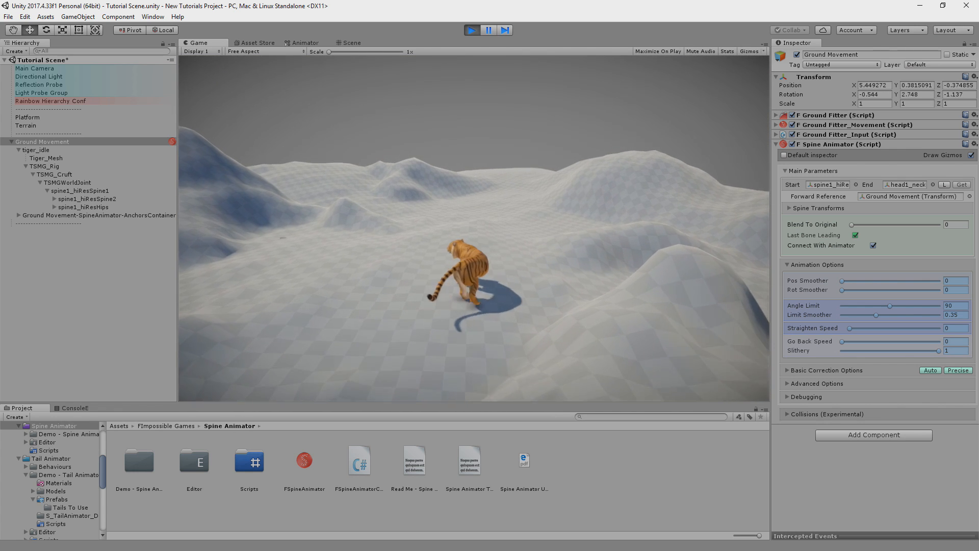
pyautogui.moveTo(861, 328); pyautogui.dragTo(876, 327)
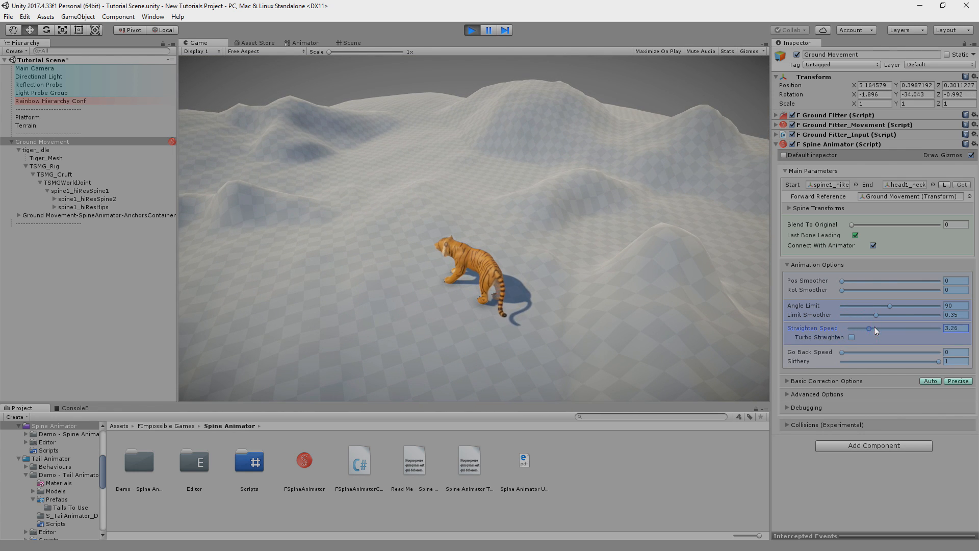
pyautogui.moveTo(878, 328); pyautogui.dragTo(918, 327)
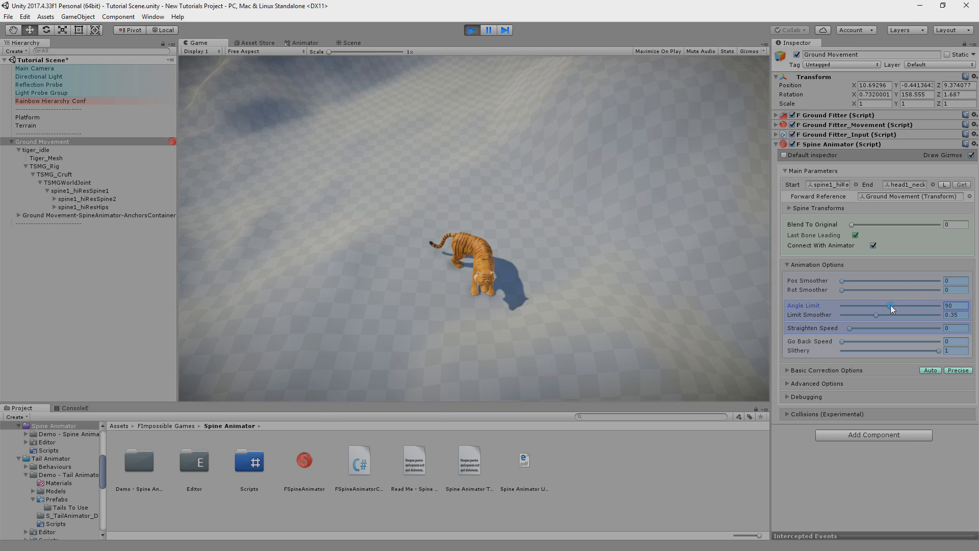
# Set Angle Limit near 20, Limit Smoother about 0.55 and Slithery about 0.4 while the tiger walks.
pyautogui.moveTo(892, 305); pyautogui.dragTo(865, 305)
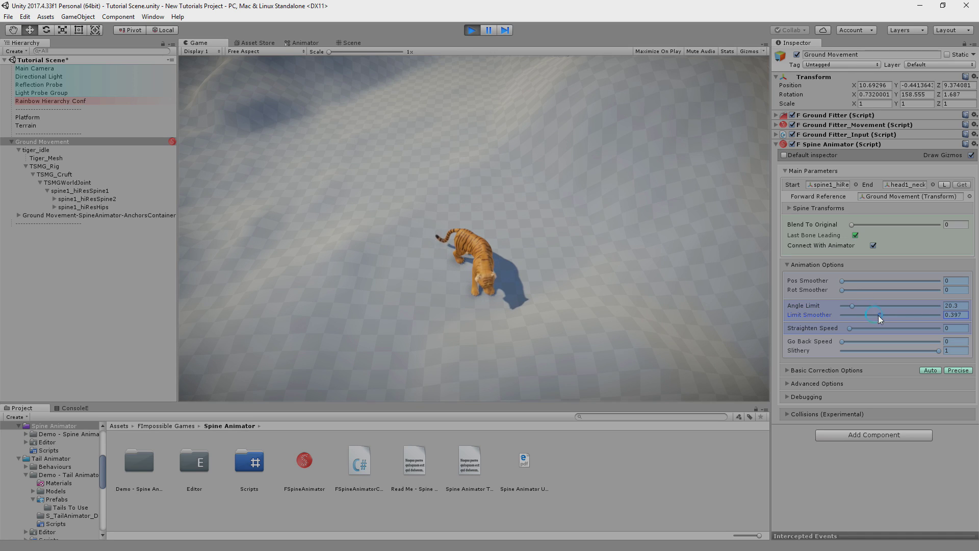
pyautogui.moveTo(874, 305); pyautogui.dragTo(850, 305)
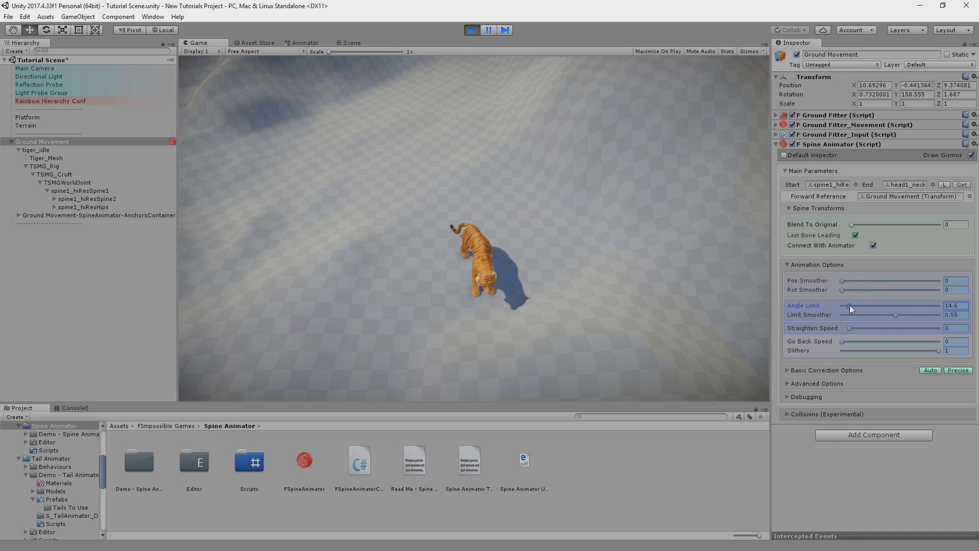
pyautogui.moveTo(850, 305); pyautogui.dragTo(871, 305)
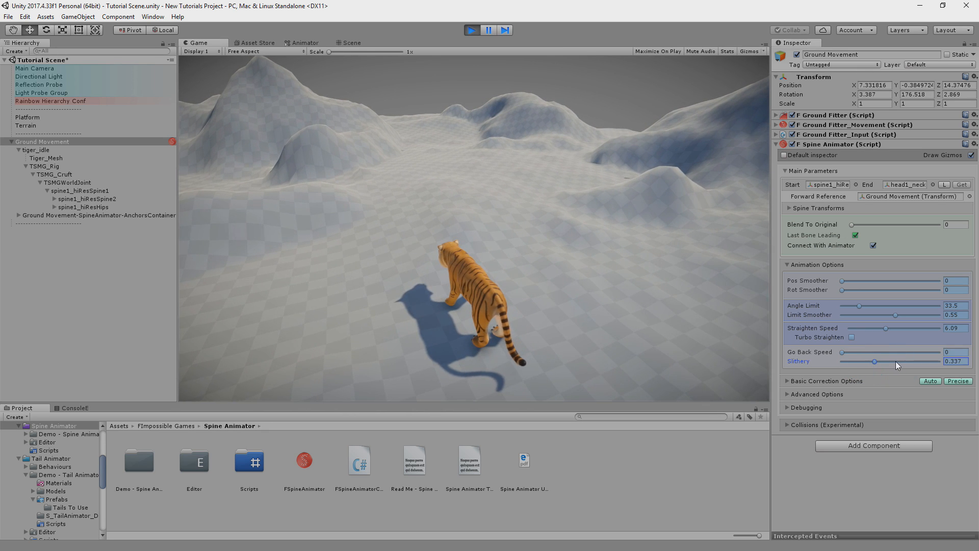
pyautogui.moveTo(874, 361); pyautogui.dragTo(897, 361)
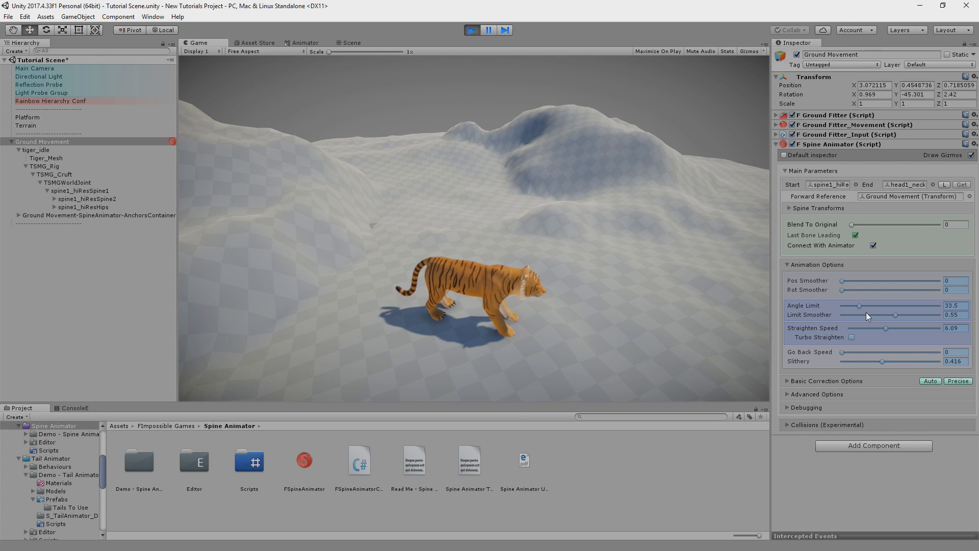
pyautogui.moveTo(861, 305); pyautogui.dragTo(864, 305)
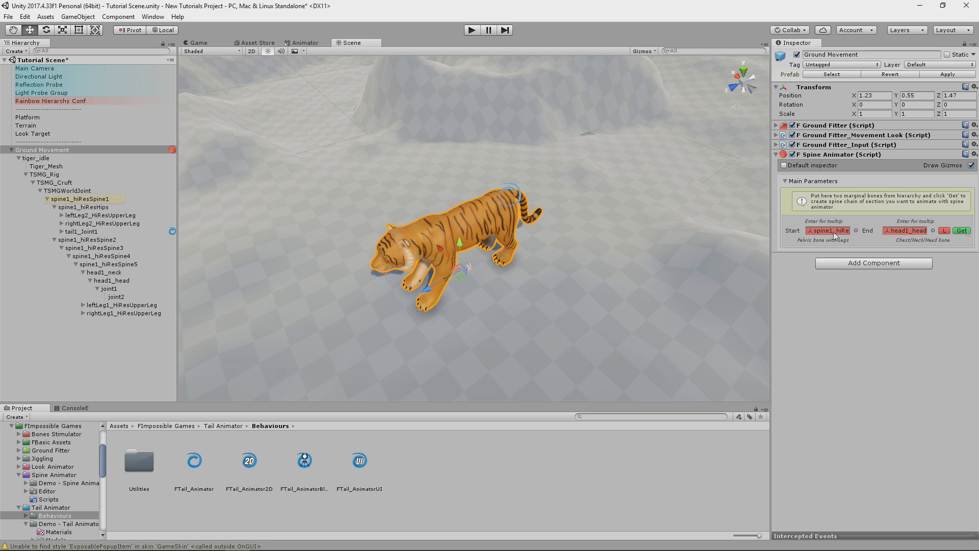
# Play again and inspect Main Pivot Offset under the spine animator's Advanced Options.
pyautogui.click(962, 231)
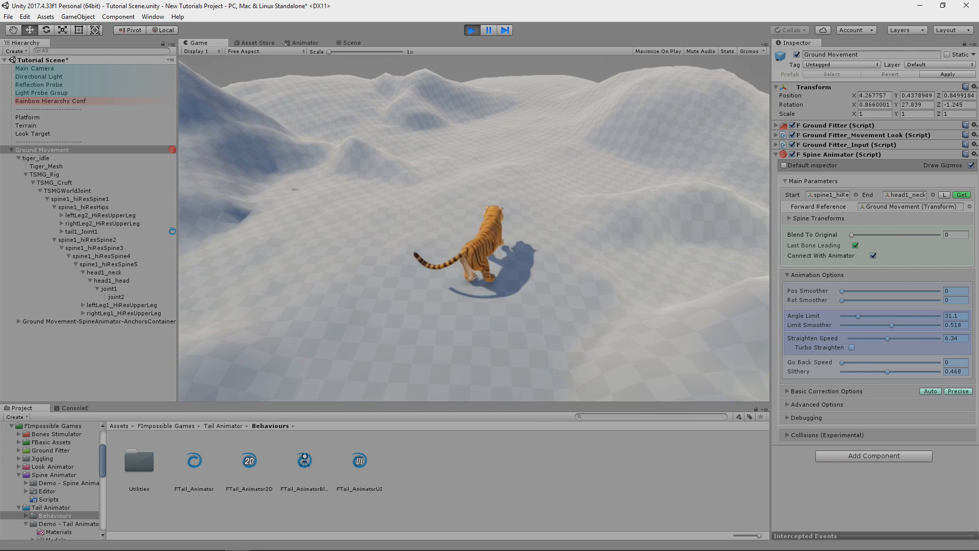
pyautogui.click(816, 404)
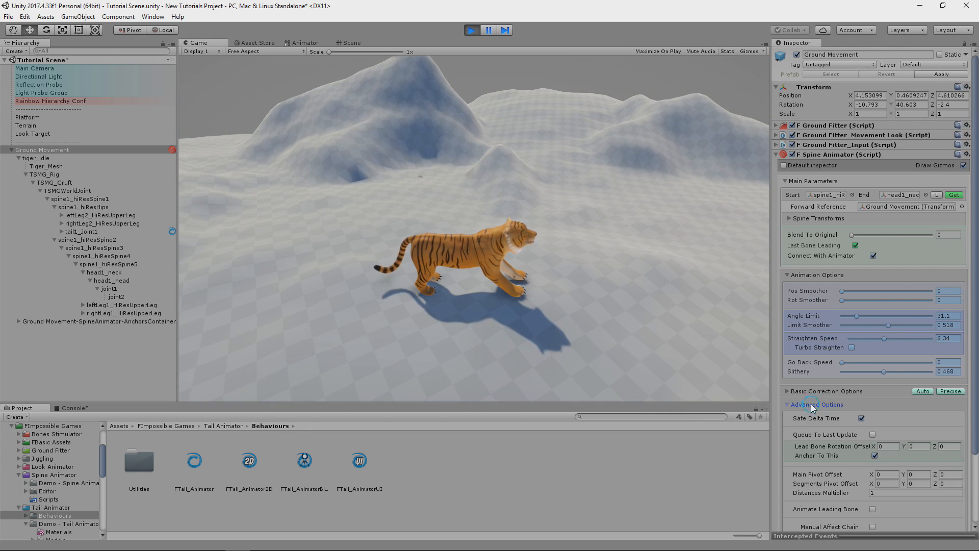
pyautogui.scroll(-3)
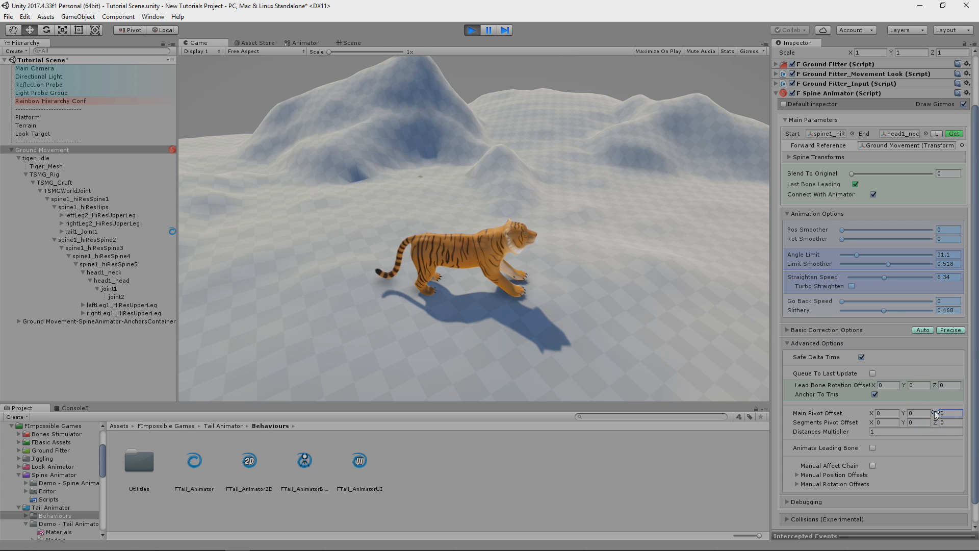
pyautogui.click(351, 43)
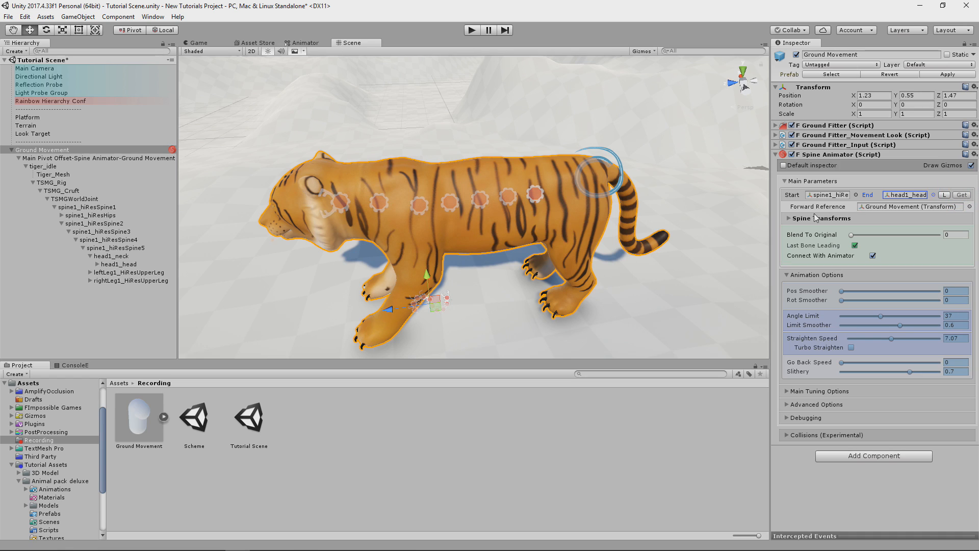
# Enter play mode and drag the F Spine Animator angle limit up to about 60.
pyautogui.click(787, 218)
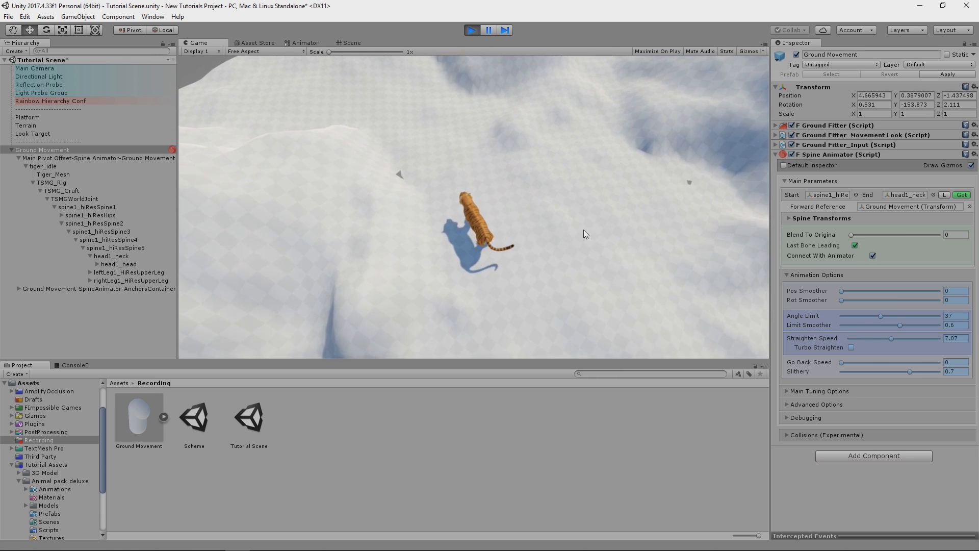
pyautogui.moveTo(881, 316); pyautogui.dragTo(890, 316)
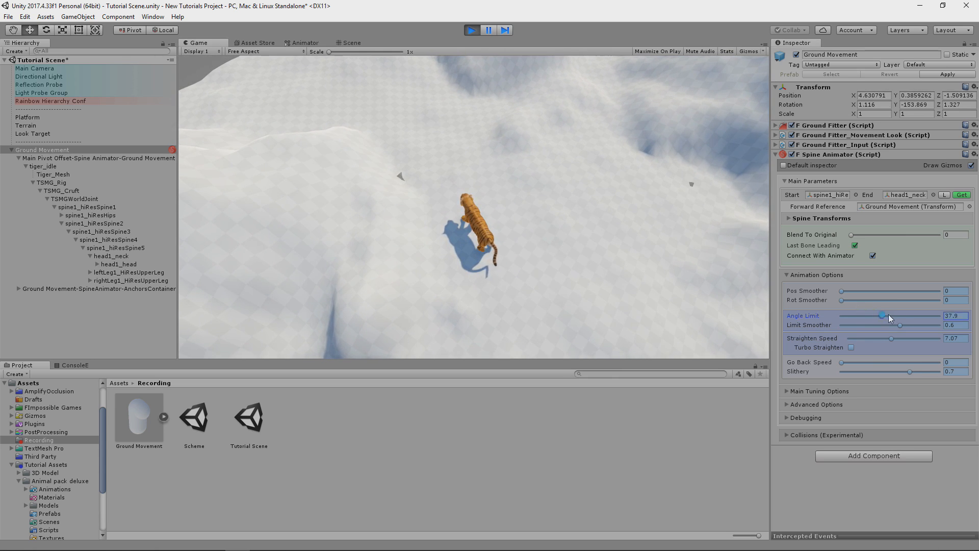
pyautogui.moveTo(889, 315); pyautogui.dragTo(917, 315)
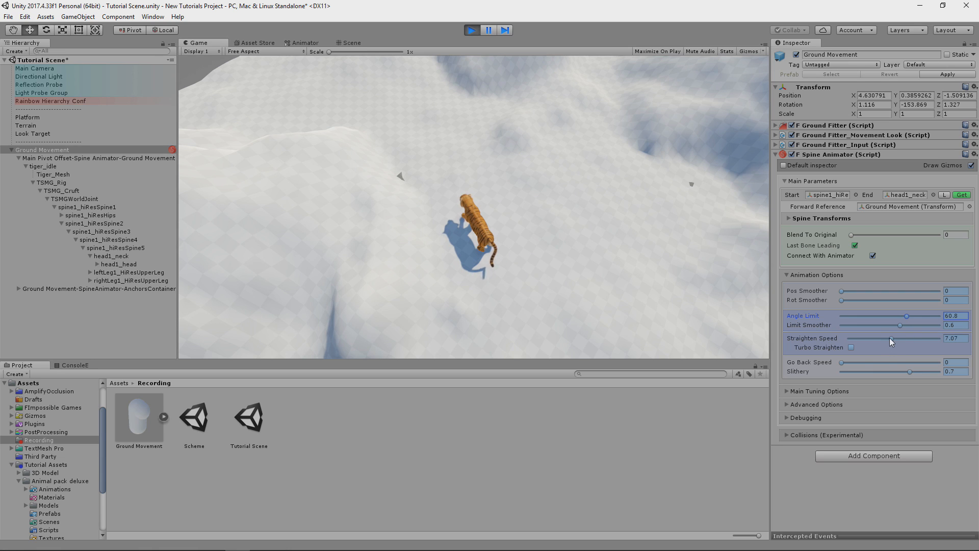